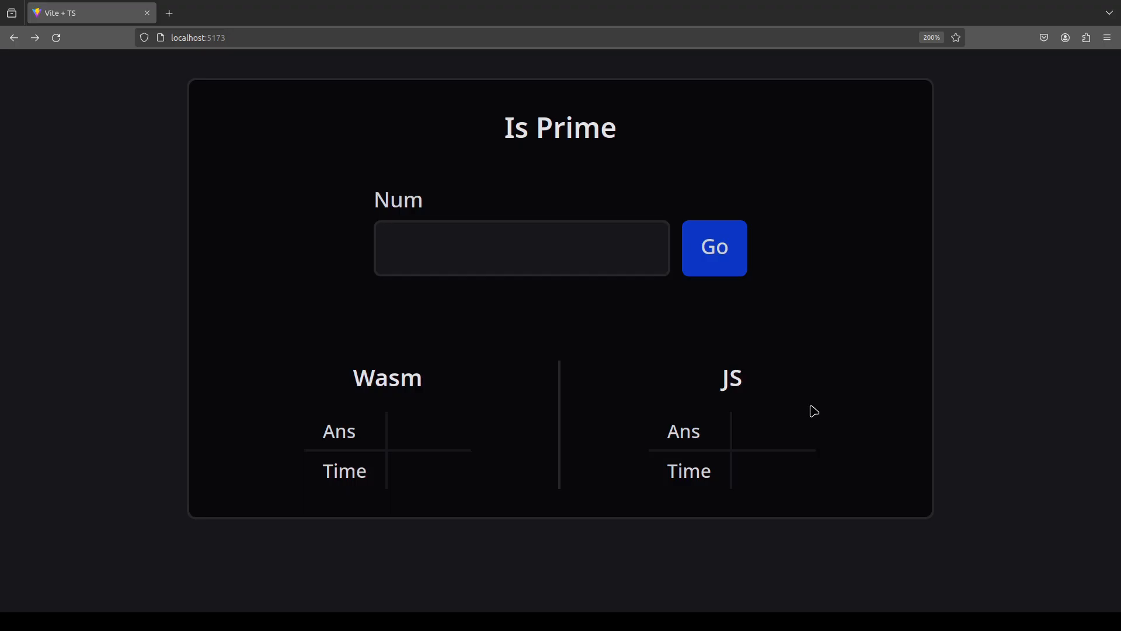
click(521, 248)
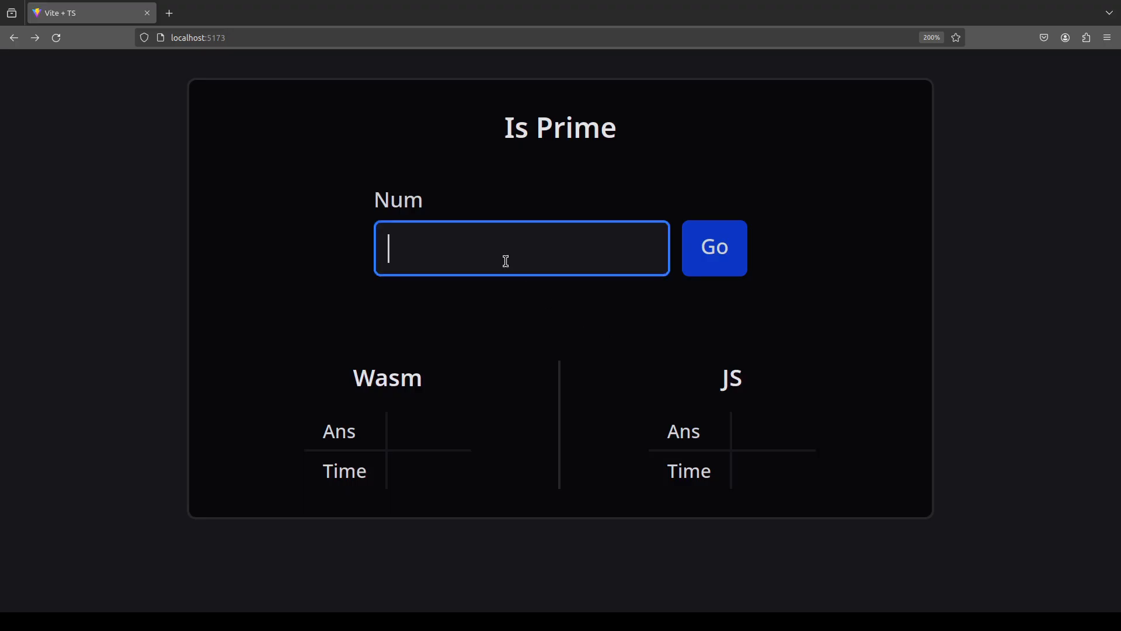
click(713, 248)
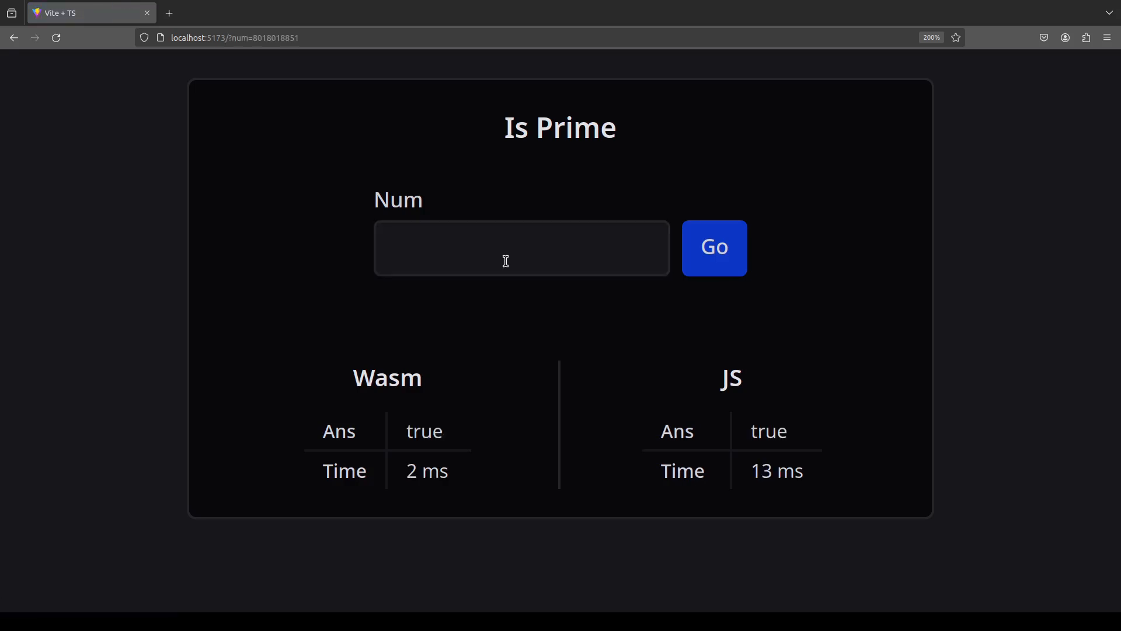
click(56, 38)
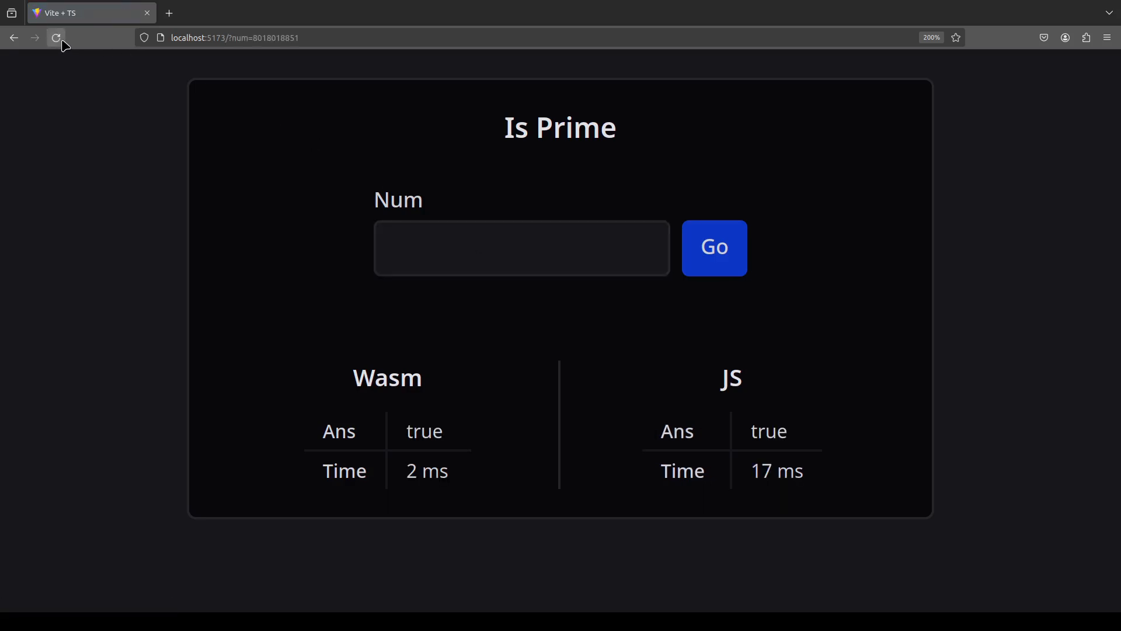
click(55, 37)
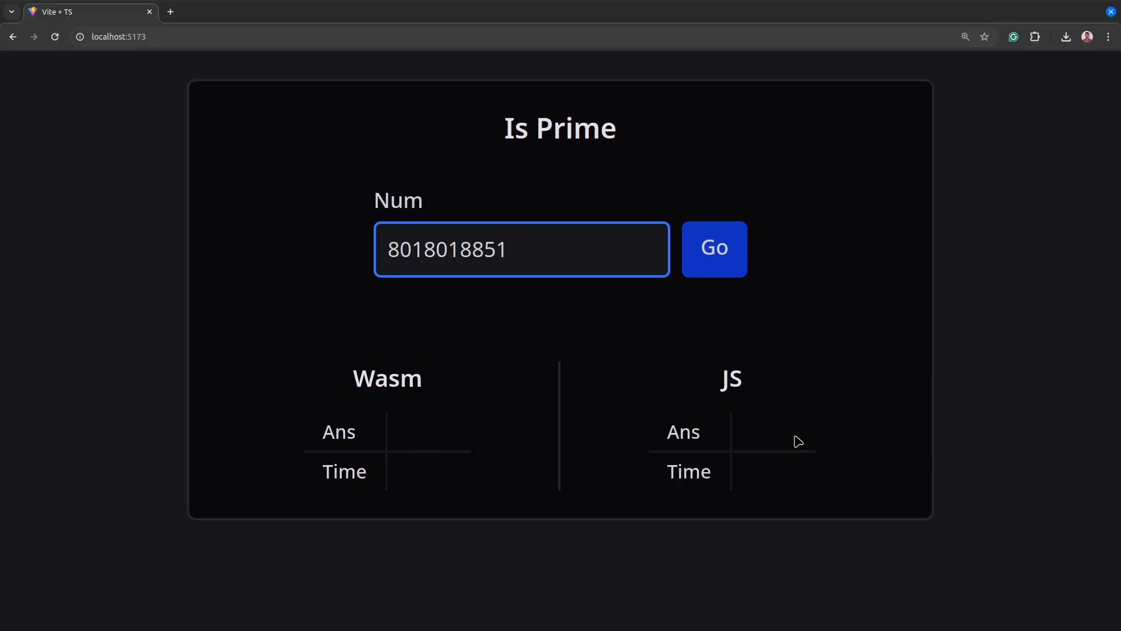
click(713, 249)
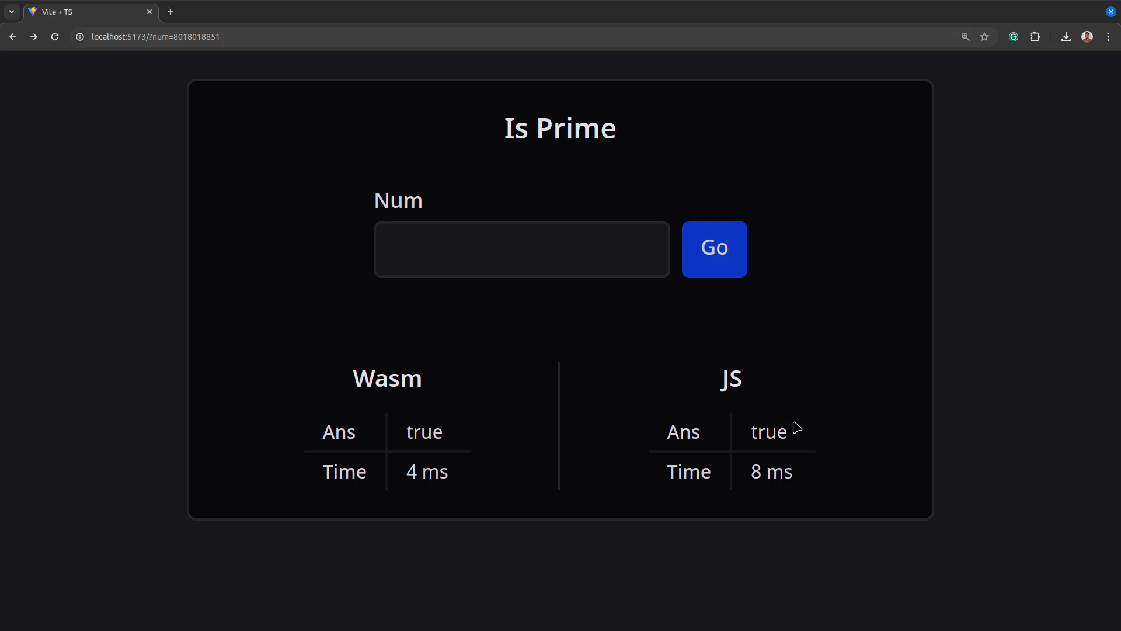
key(F12)
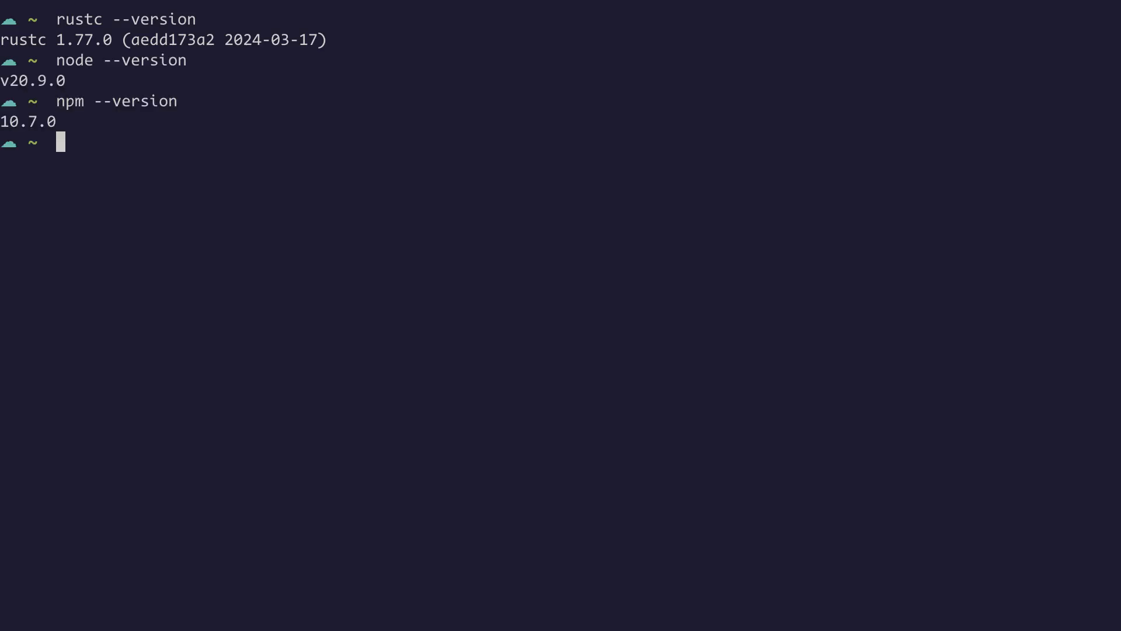
Install wasm-pack, enter is-prime, and create the wasm library crate with cargo new --lib
text(cargo install wasm-pack)
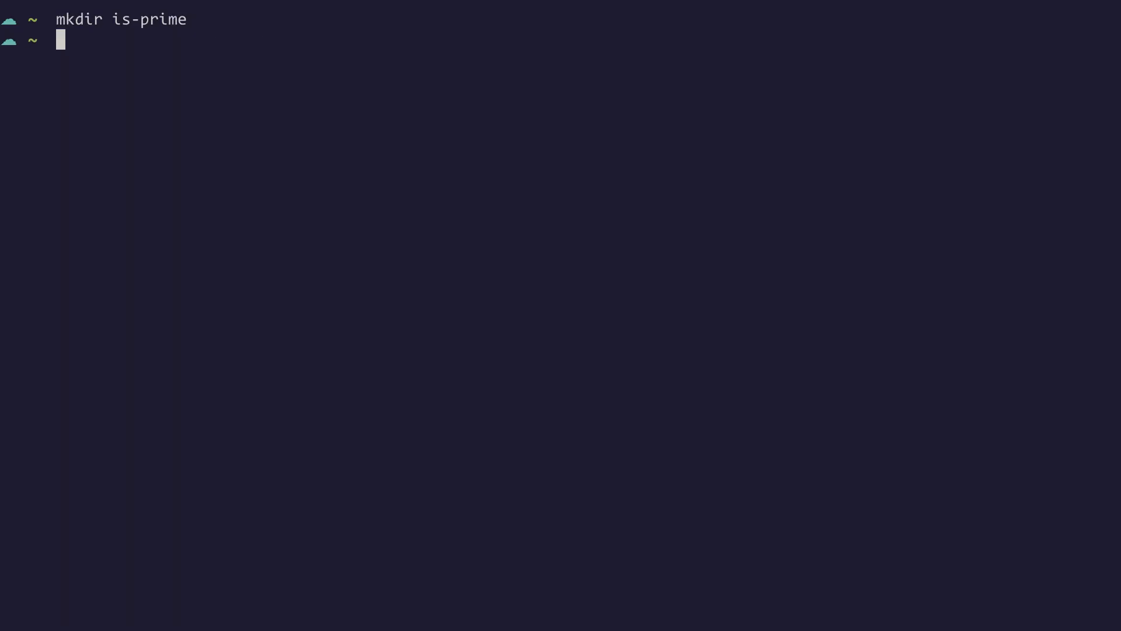
text(cd is-prime)
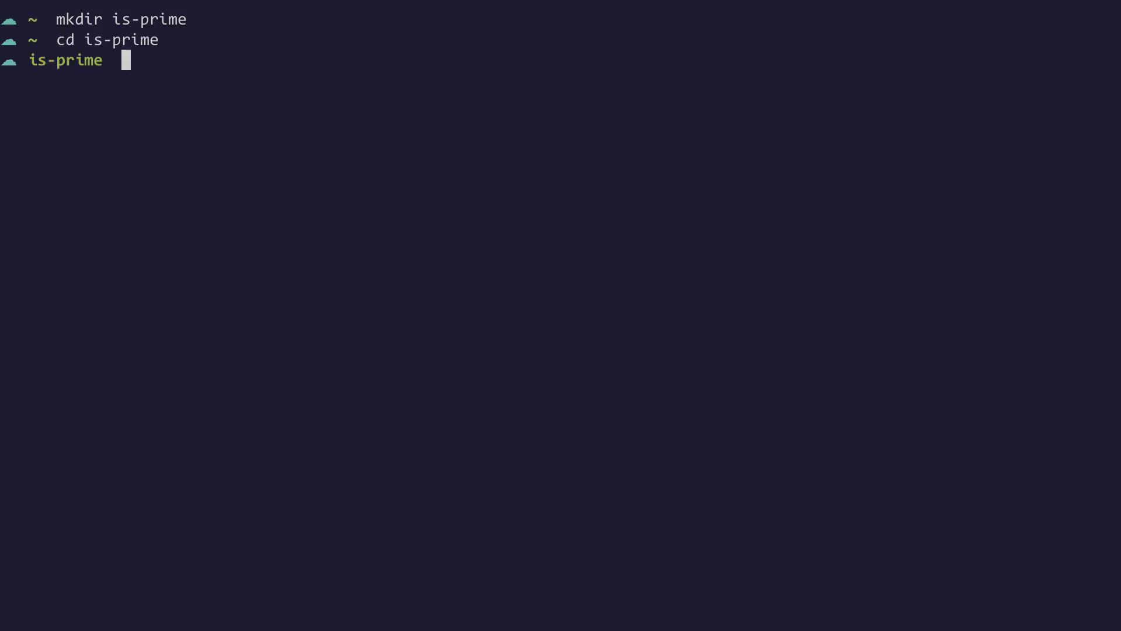
text(cargo new wasm)
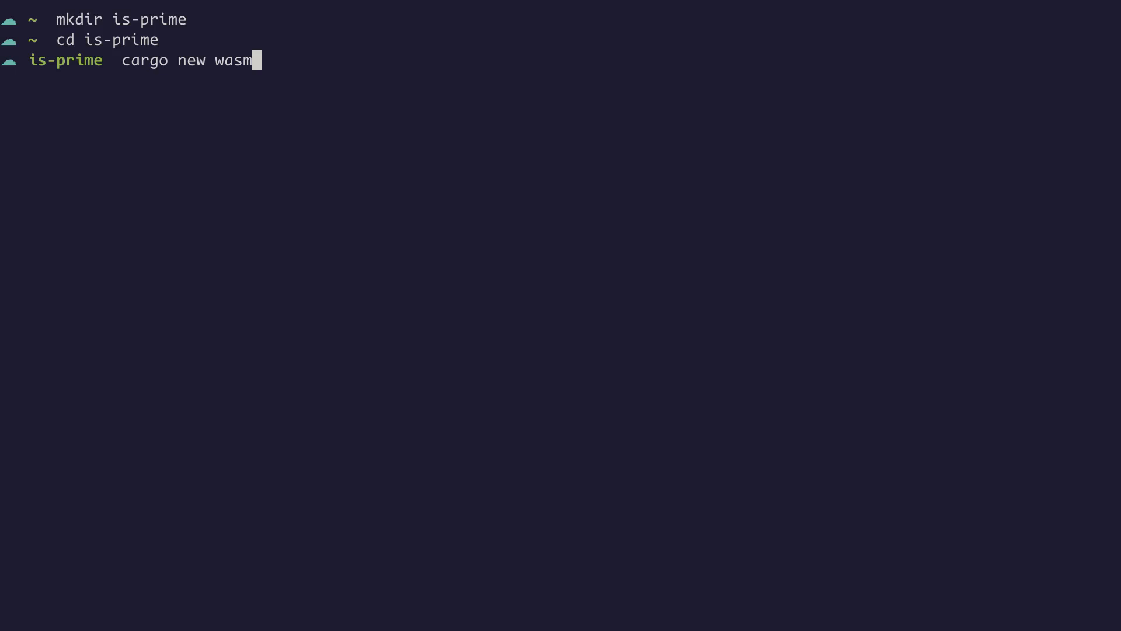
text(--lib)
text(npm create vite)
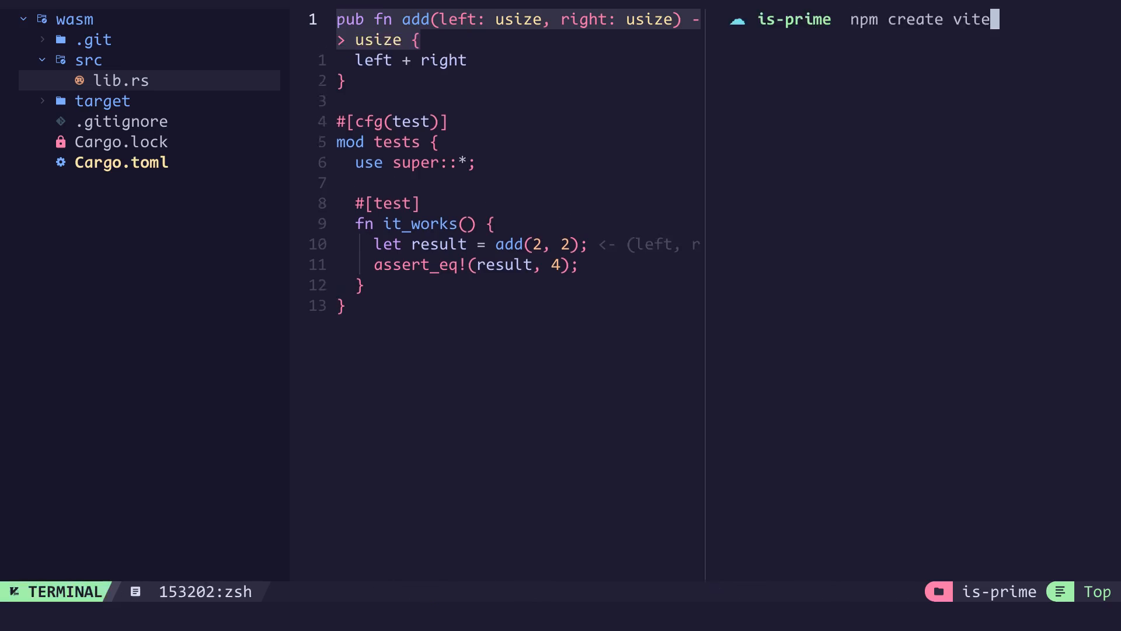
Create the Vite ui project with its framework, then cargo add wasm-bindgen
key(Enter)
text(ui)
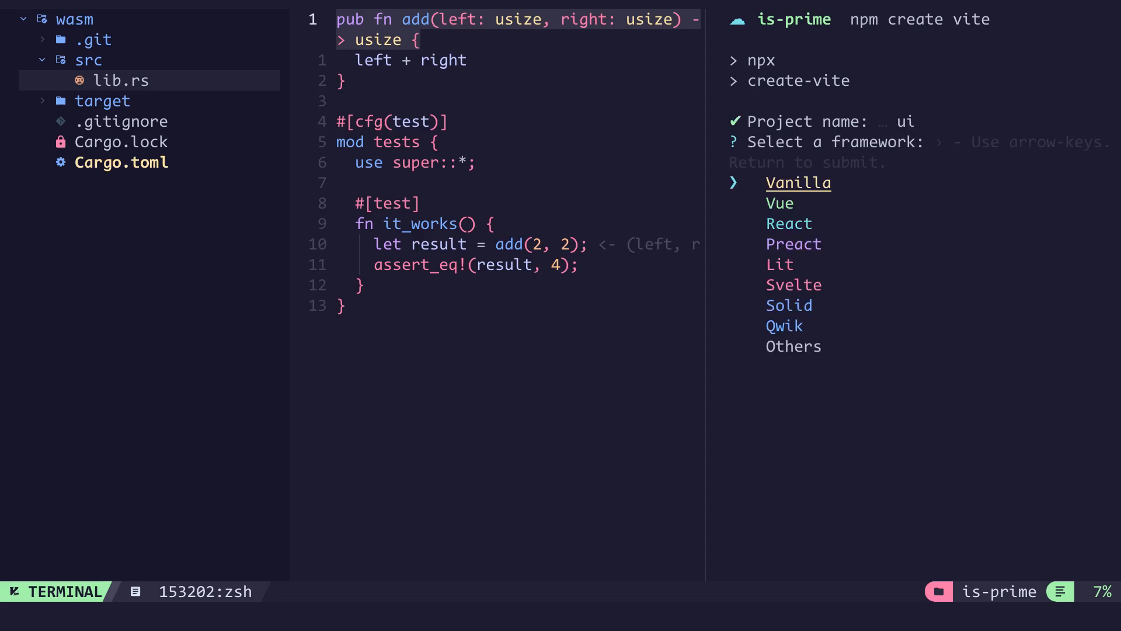
key(Enter)
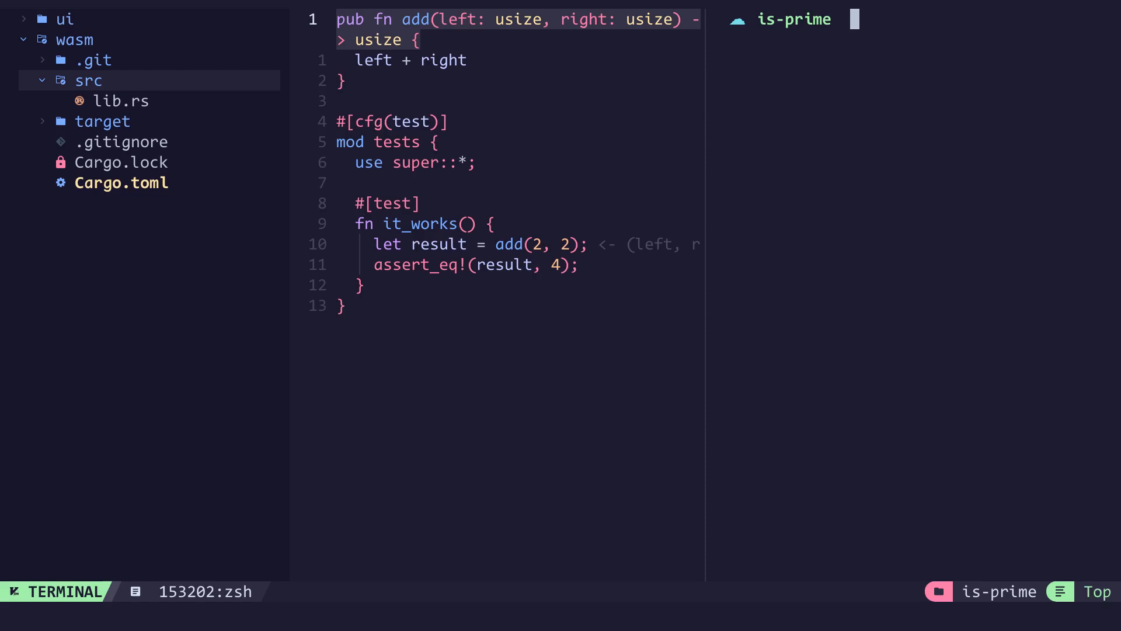
text(cargo add wasm-bindgen)
text([lib)
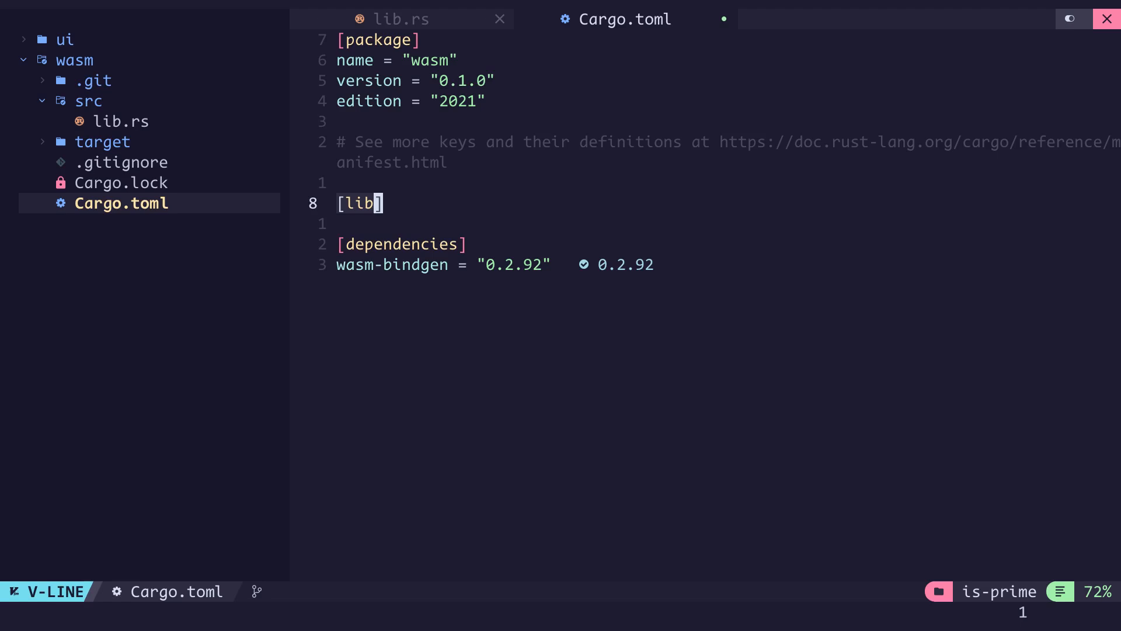
Set crate-type to ["cdylib", "rlib"] and add [profile.release] with opt-level = 's'
text(crate-type = ["cdylib"])
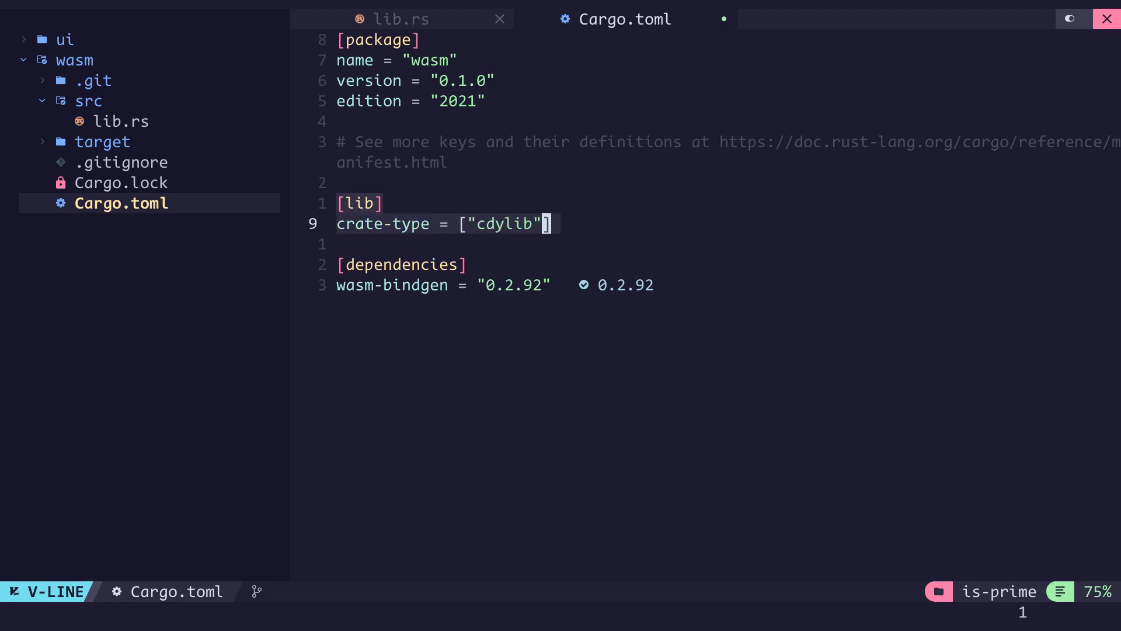
text(, "rlib")
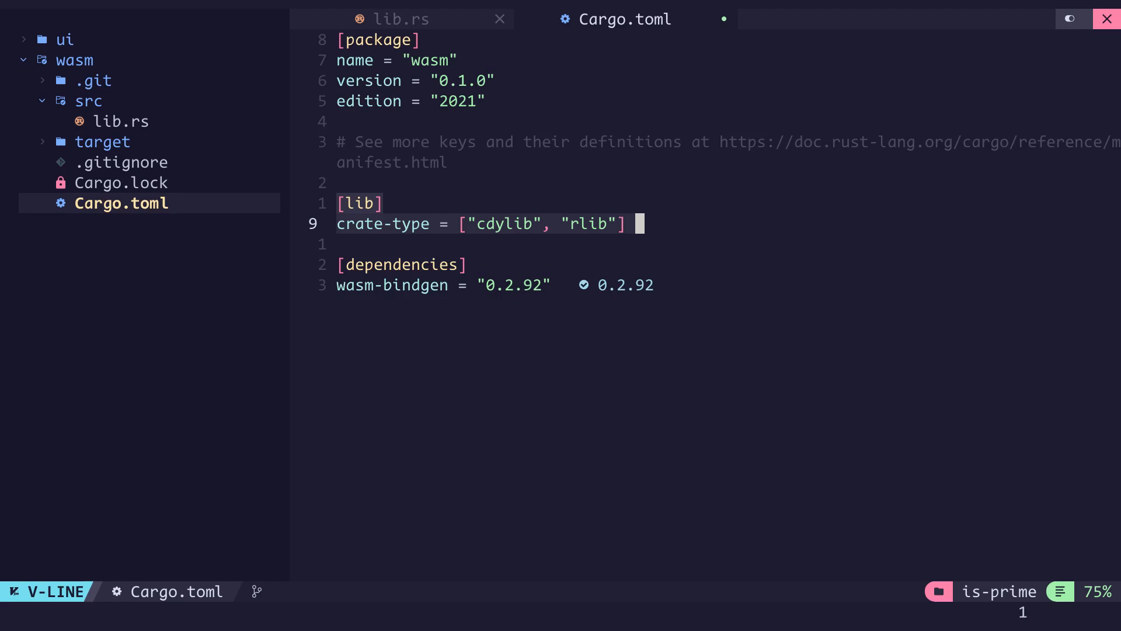
text([profile.release])
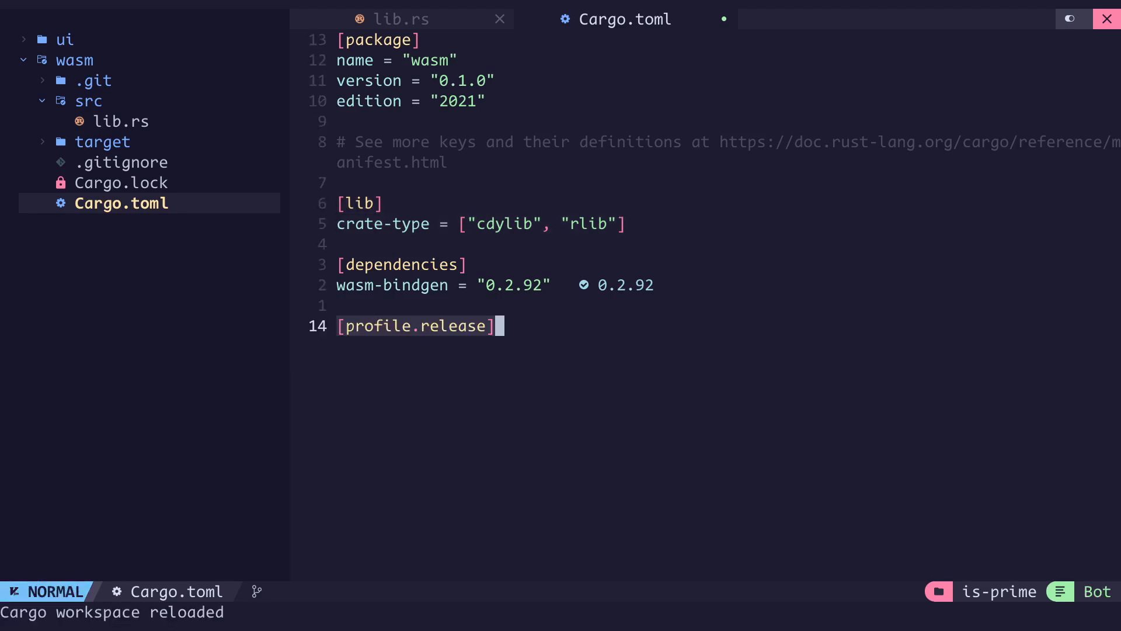
text(opt-level = 's')
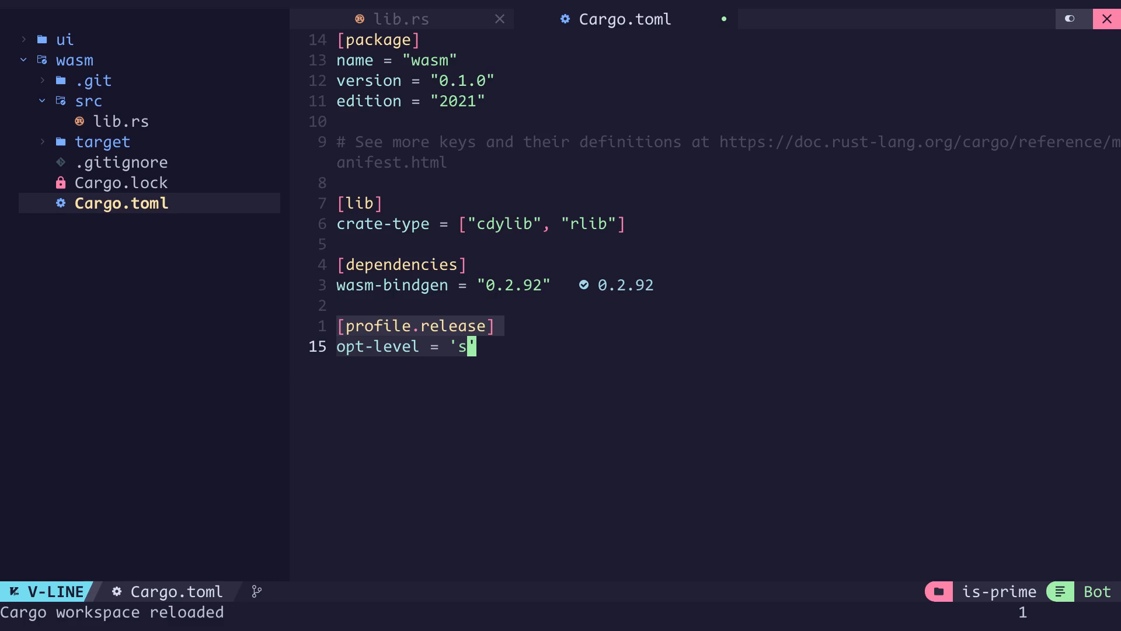
click(104, 20)
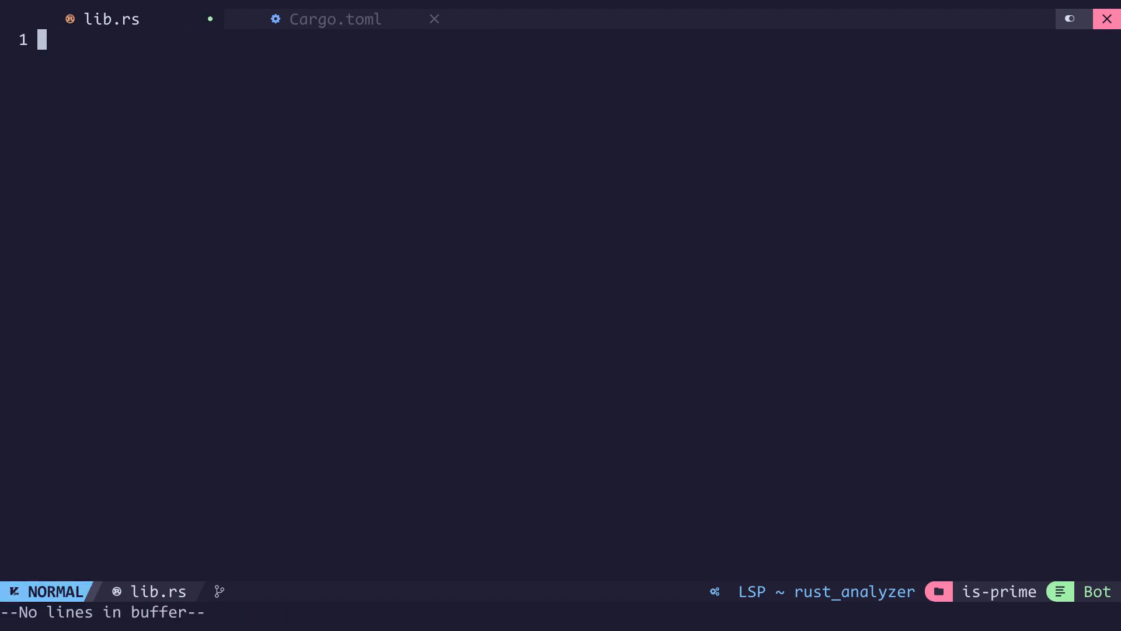
Write lib.rs importing wasm_bindgen::prelude with pub fn greet(name) alerting "Hello {name}"
text(use wasm_bindgen::prelude::*;)
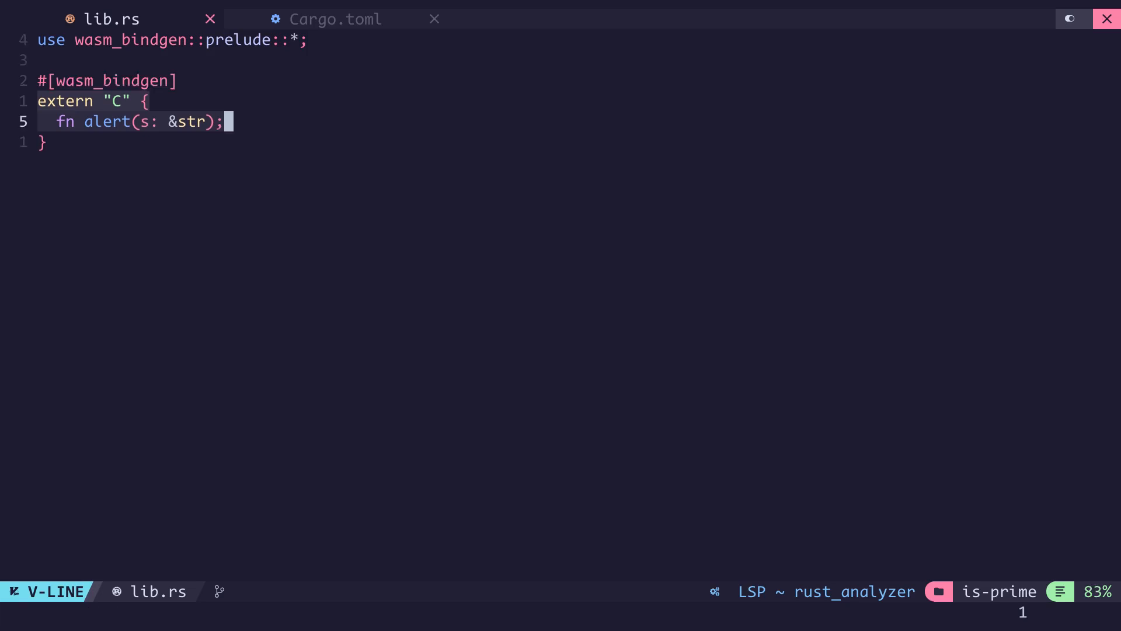
text(pub fn greet(name: &str) {})
text(alert()
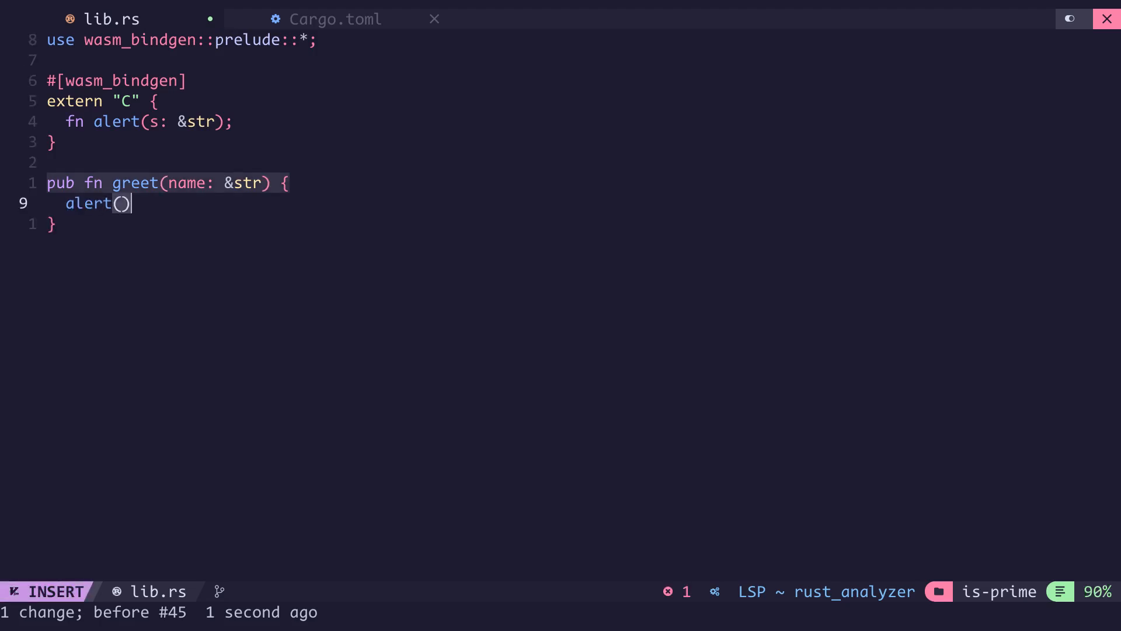
text(&format!("Hello")
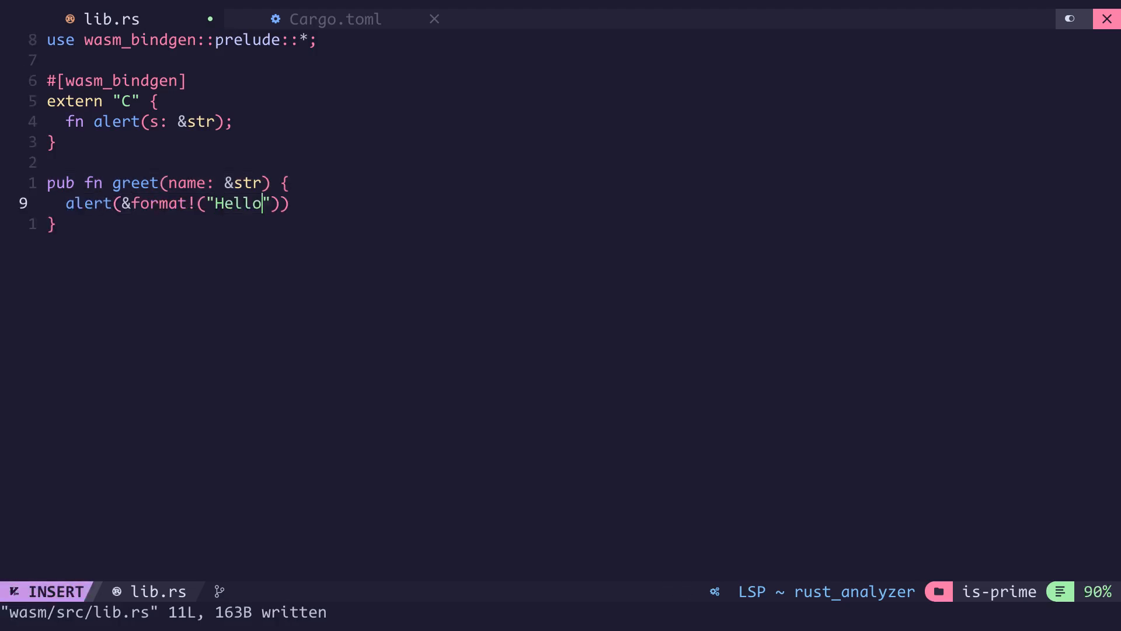
text({name})
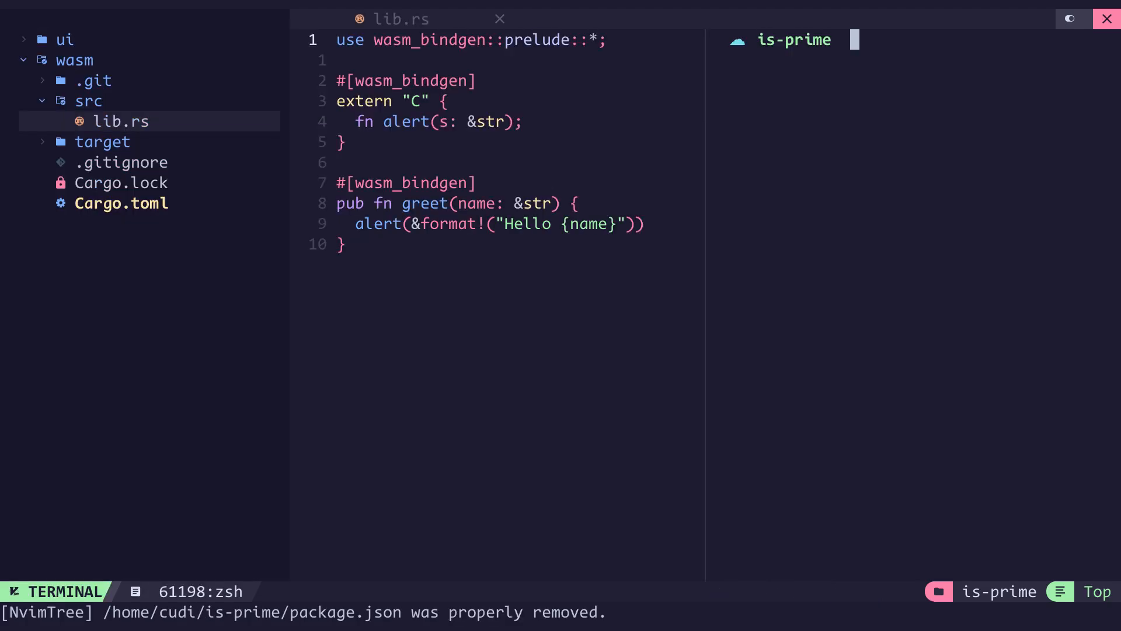
Build the crate from the wasm folder, inspect the generated pkg folder, then delete it
text(cd wasm)
text(wasm-pack build)
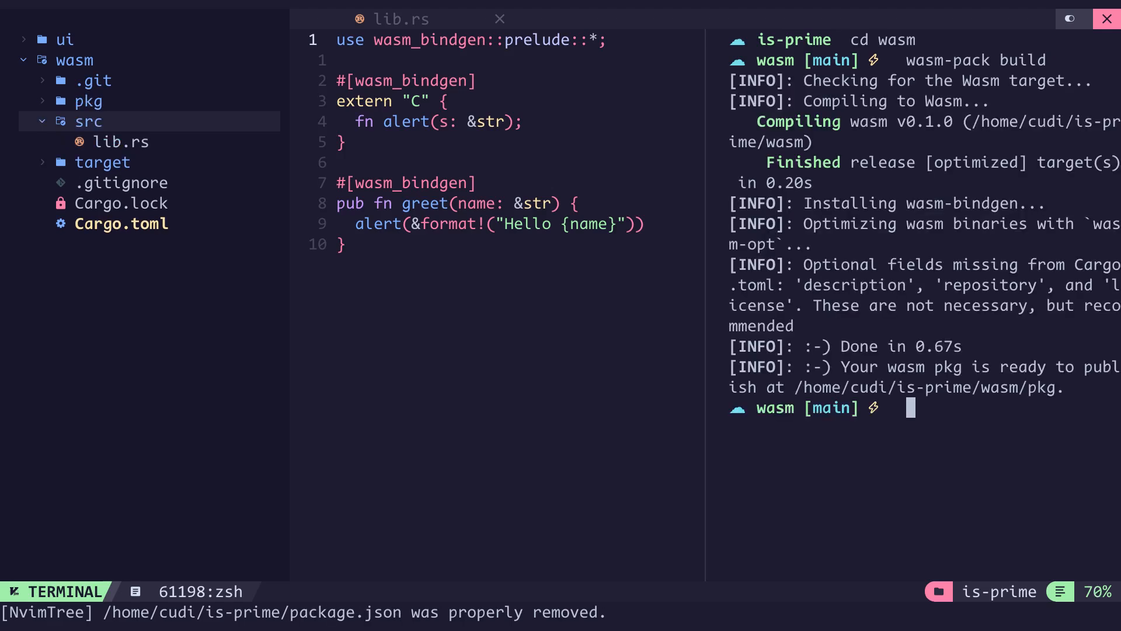
click(89, 100)
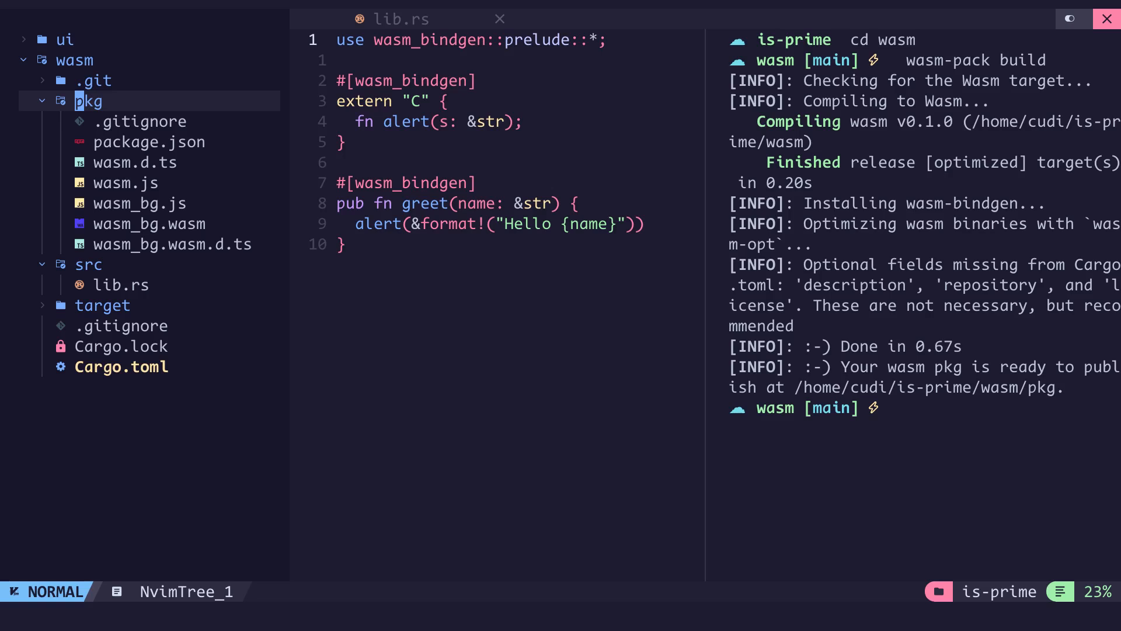
key(d)
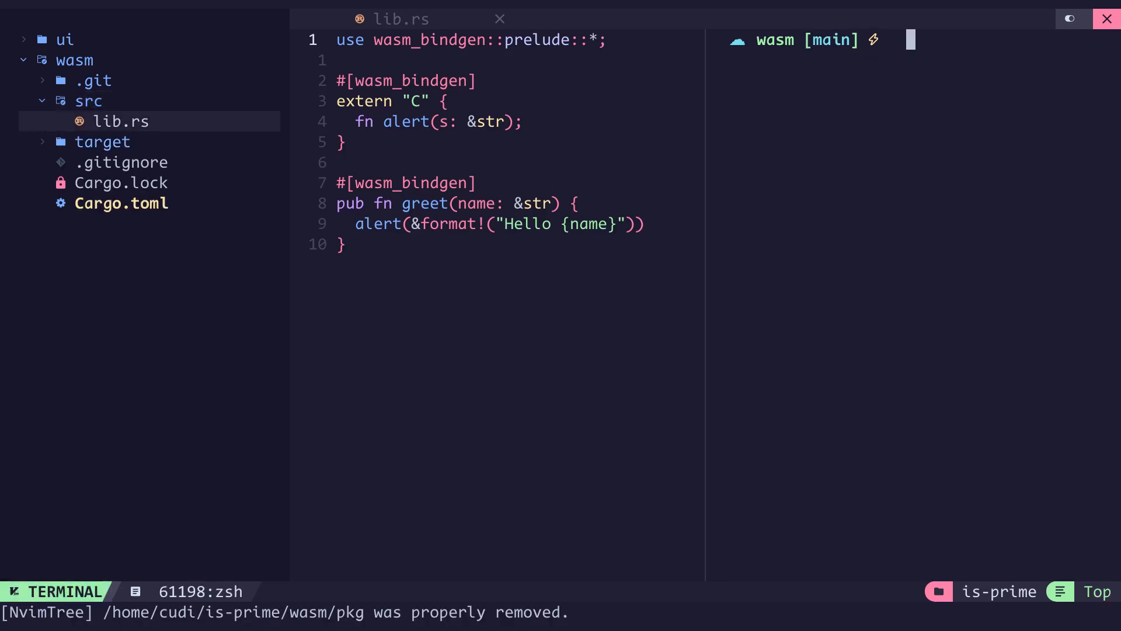
Run wasm-pack build with --out-dir ../ui/src/pkg
text(wasm-pack build)
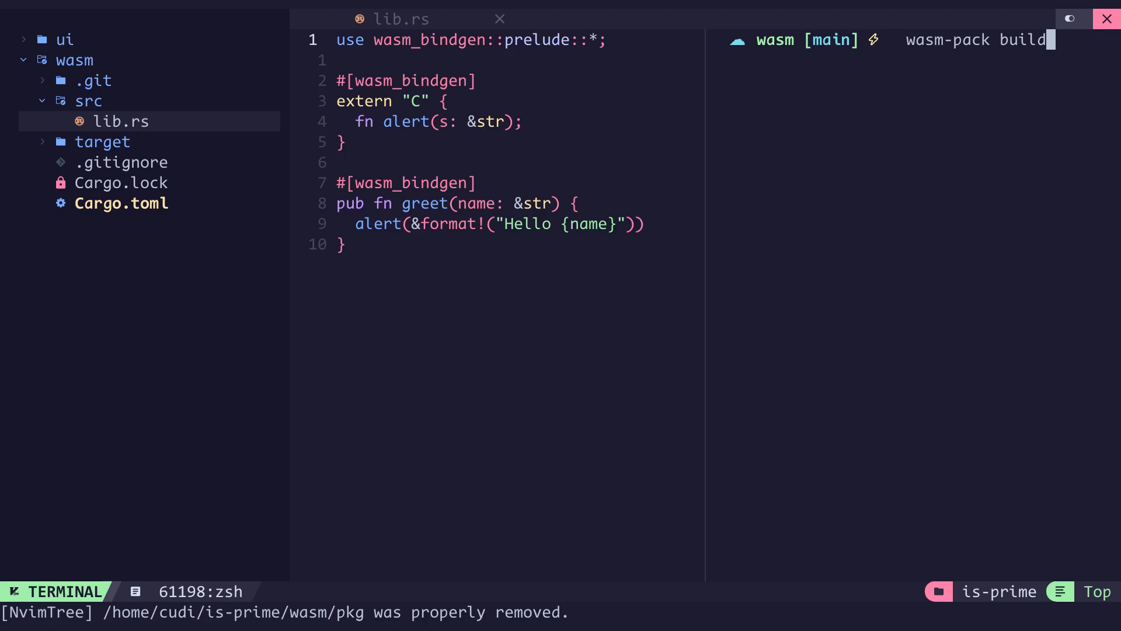
text(--out-dir)
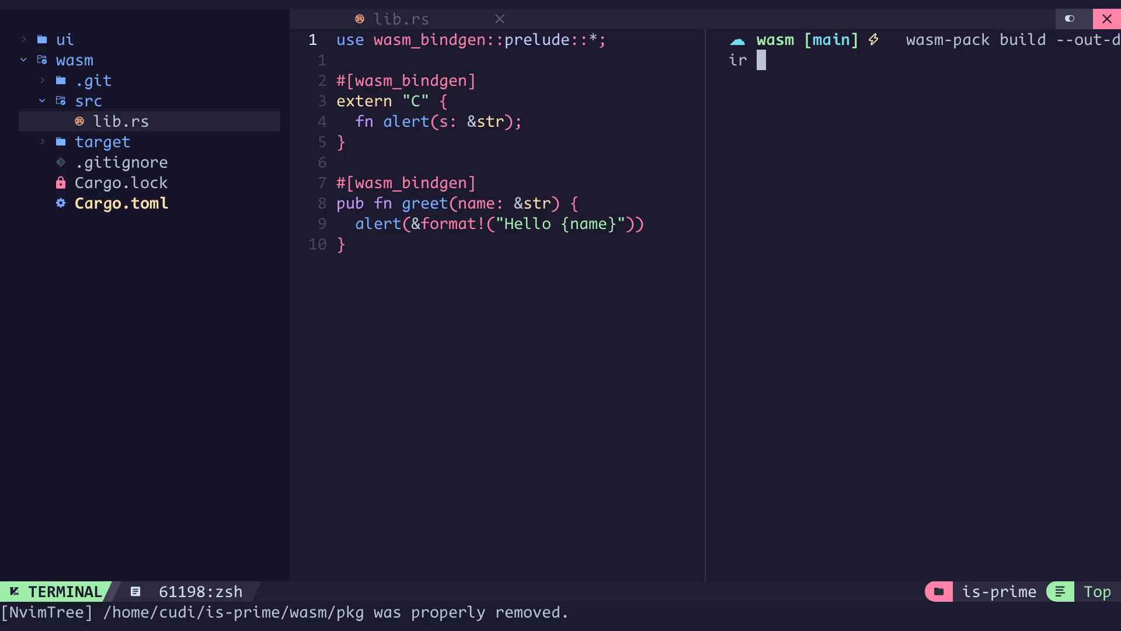
text(../ui/src/pkg)
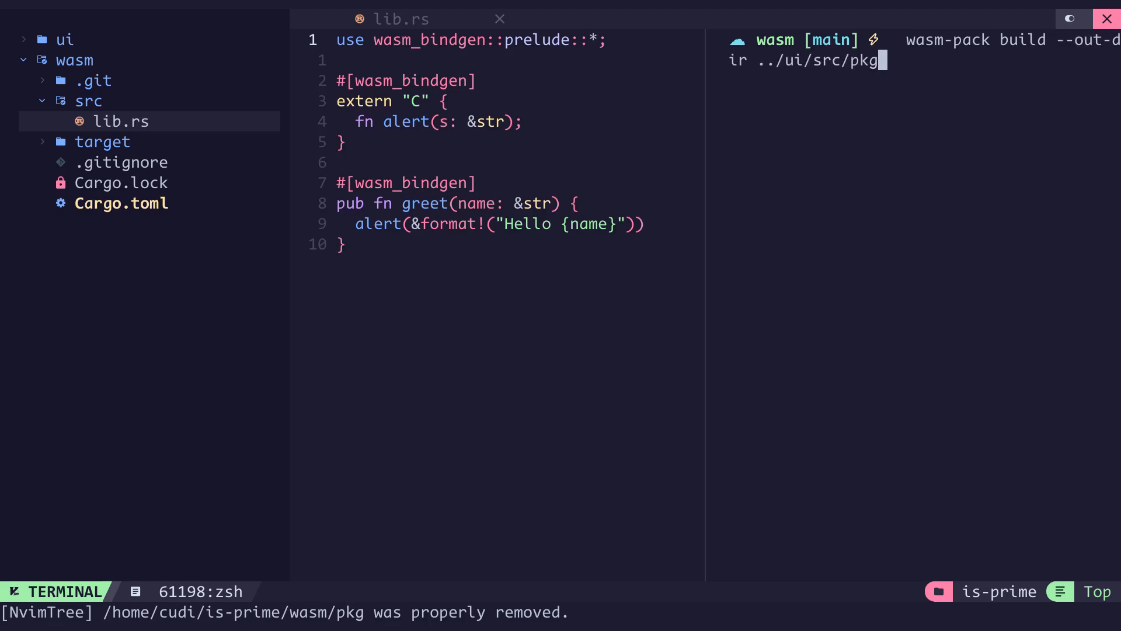
key(Enter)
text(cd ..)
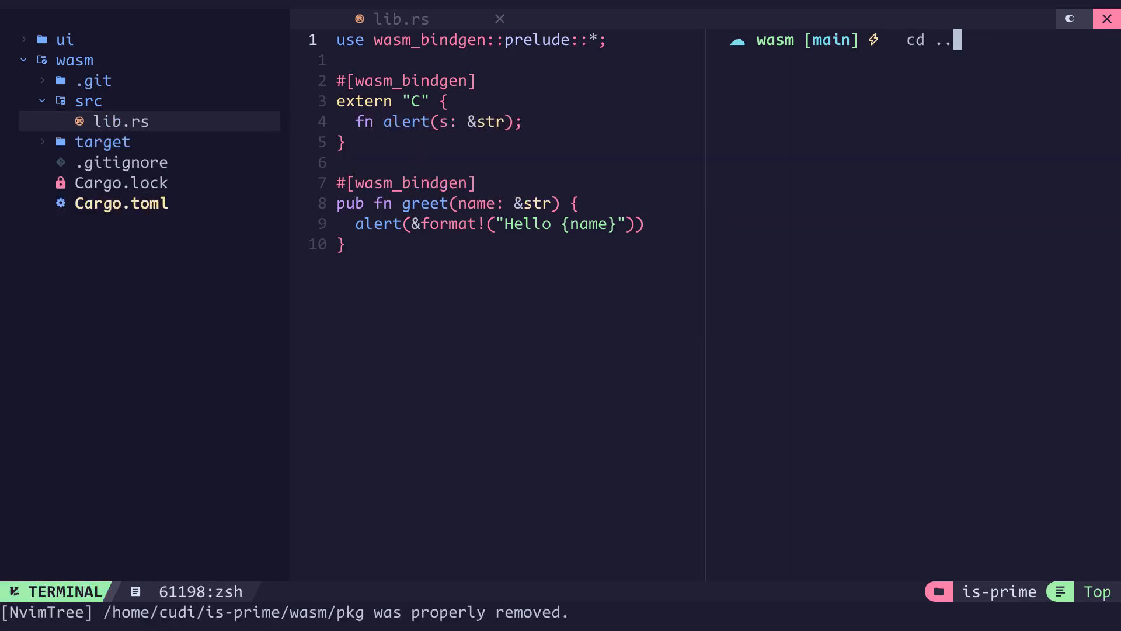
Create package.json with build-wasm (wasm-pack build --out-dir ../ui/src/pkg) and dev (cd ui) scripts
text(npm init -y)
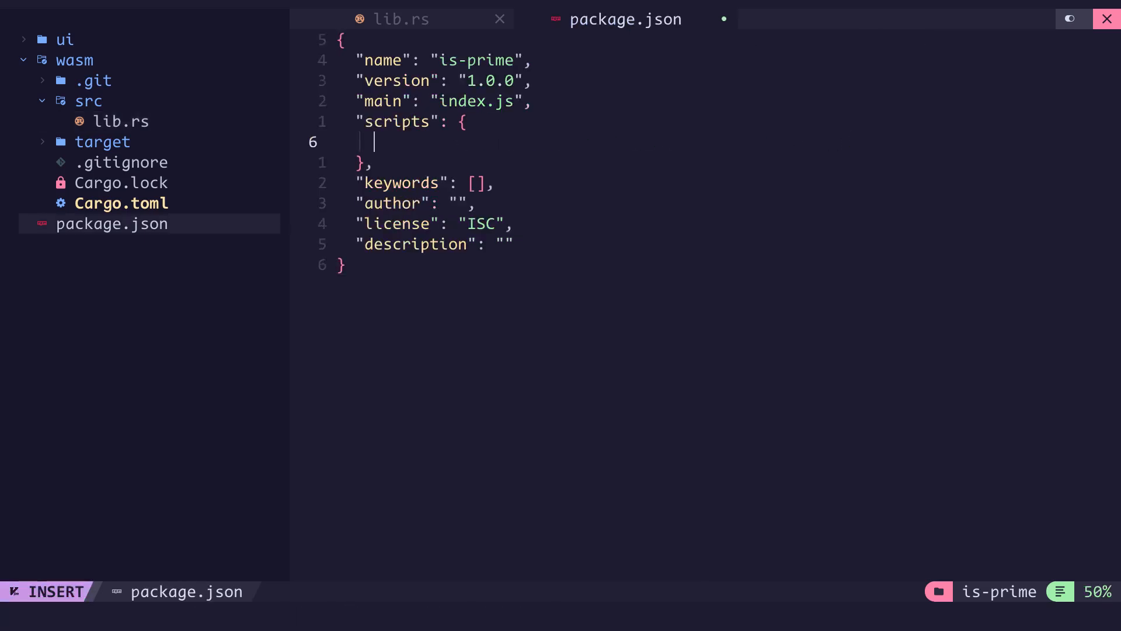
text("build-wasm": ")
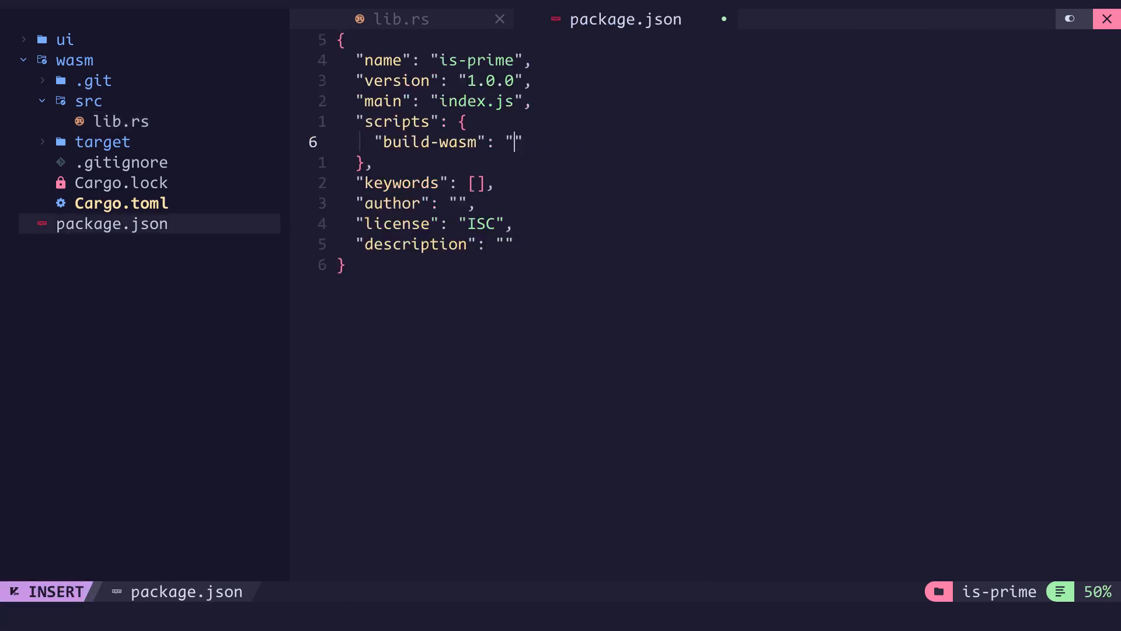
text(cd wasm && wasm-pack build)
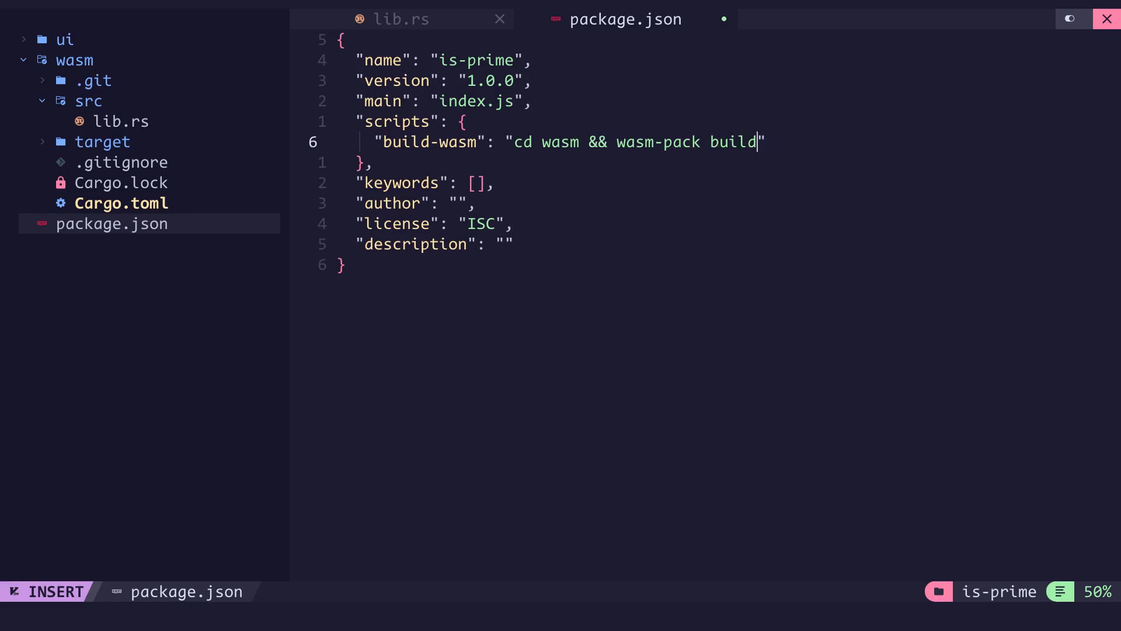
text(--out-dir ../ui/src/pkg && cd ../ui && npm install)
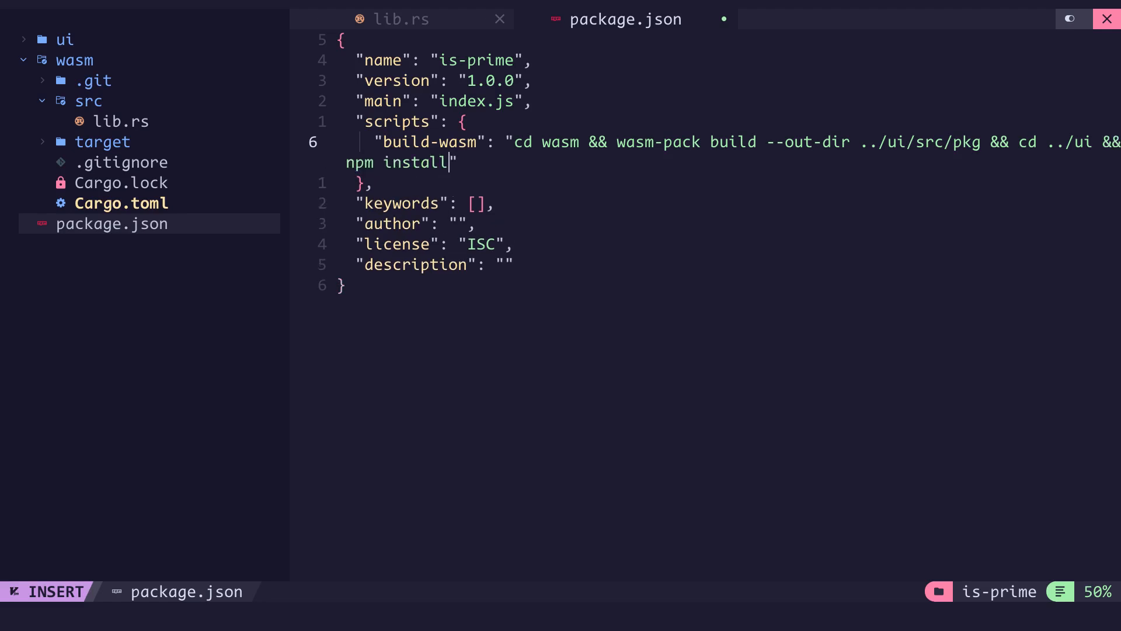
text("dev": "")
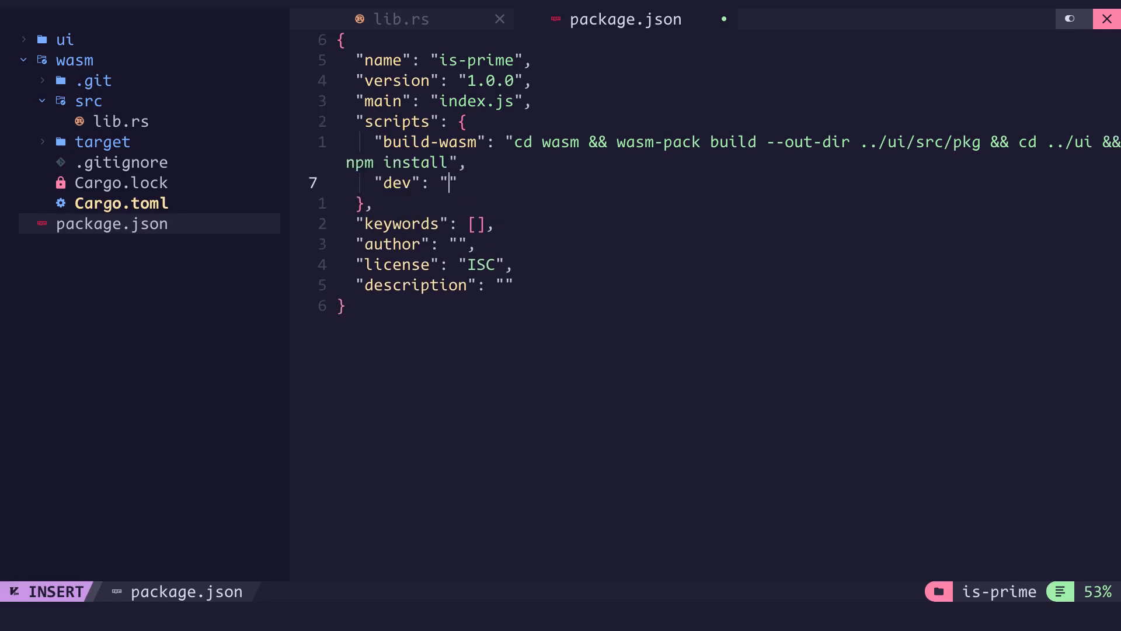
text(cd ui && npm run dev)
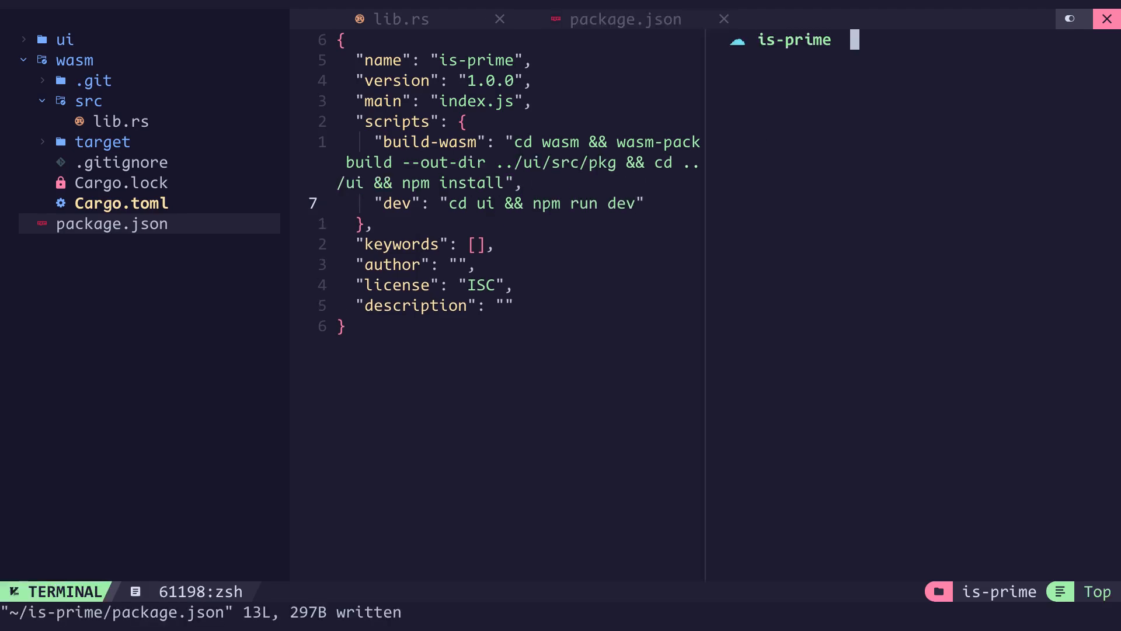
Run npm run build-wasm, then open main.ts from the ui sources
text(npm run build-wasm)
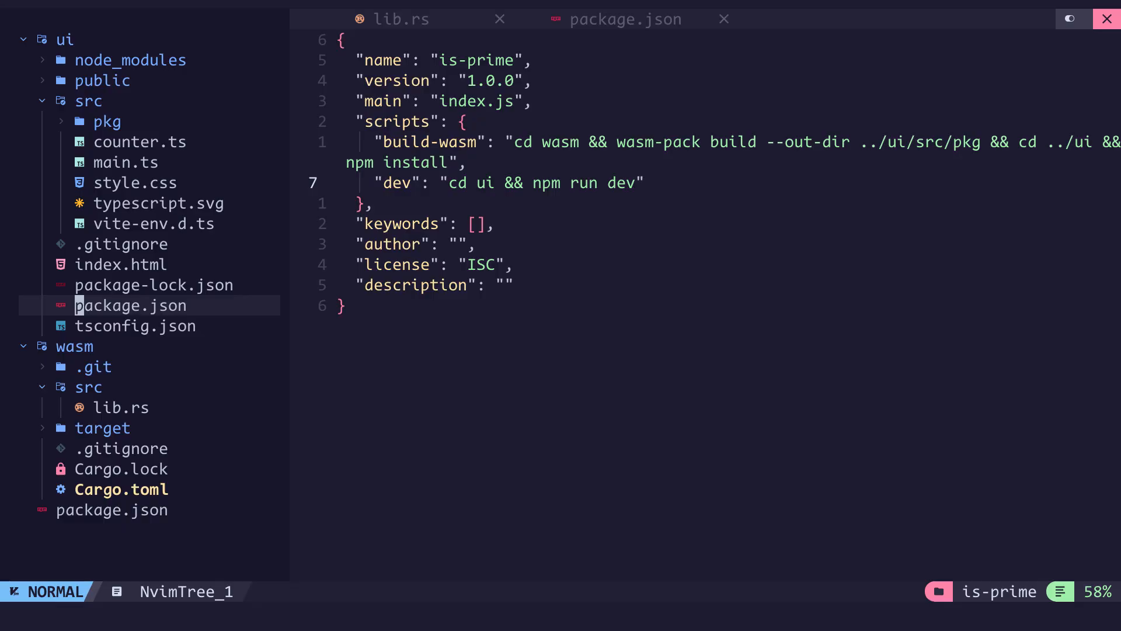
click(122, 264)
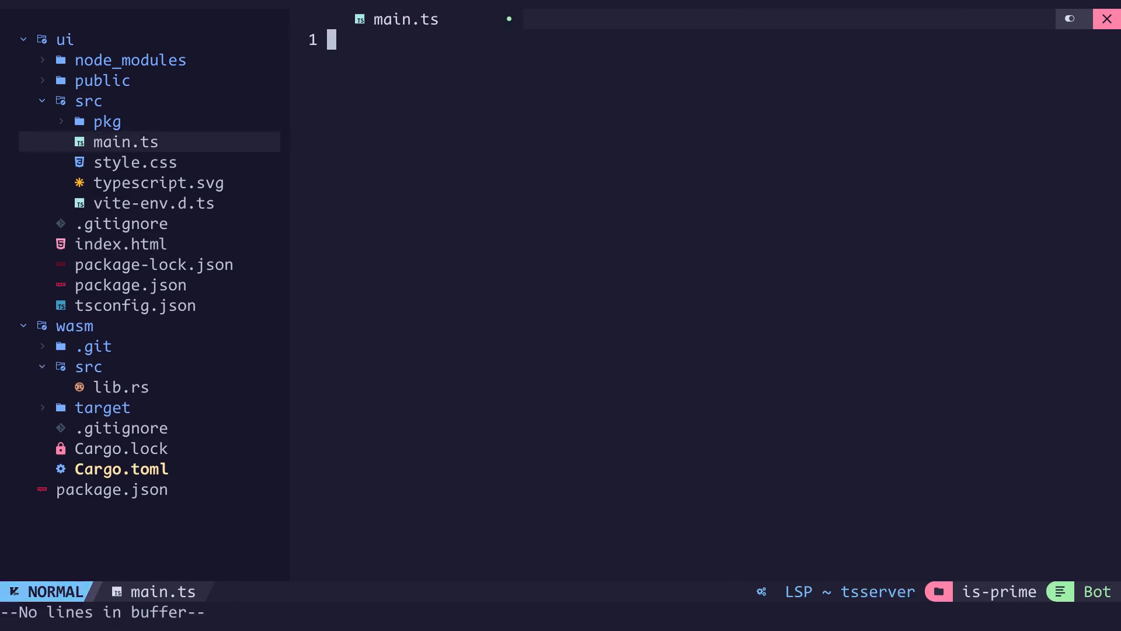
Import greet from "./pkg" in main.ts and call greet("World")
text(import { greet } from "./pkg";)
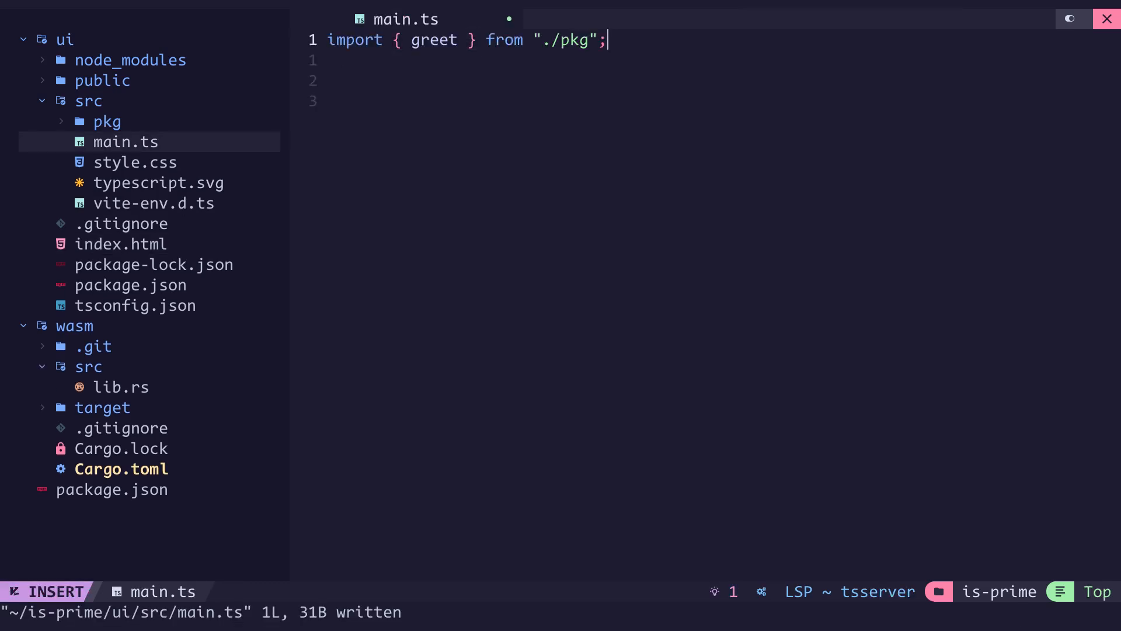
text(greet())
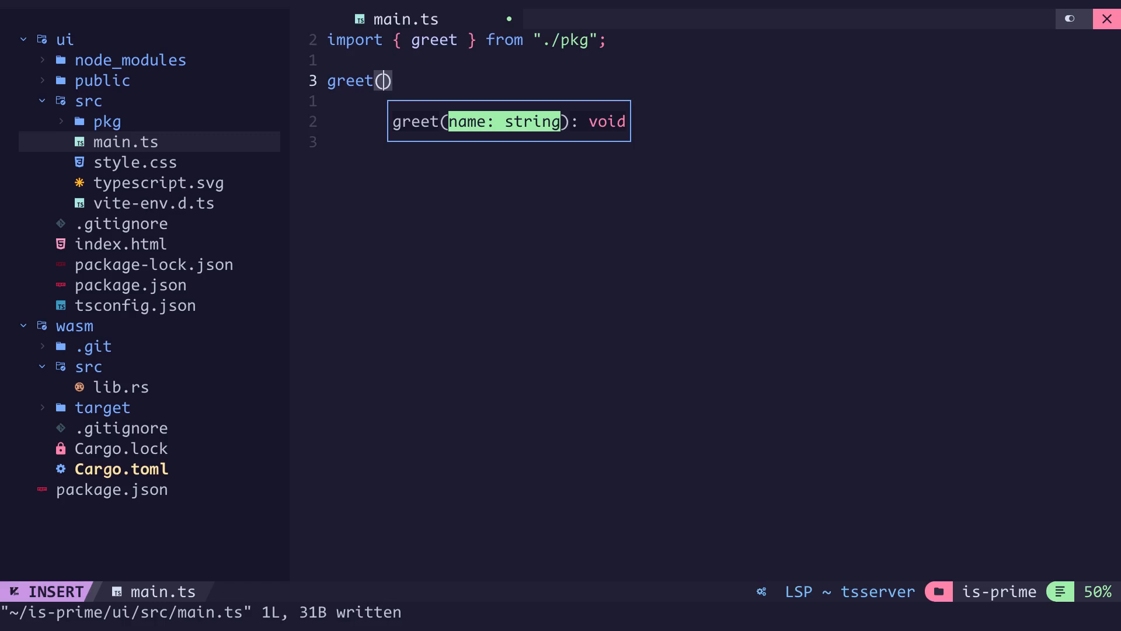
text("World")
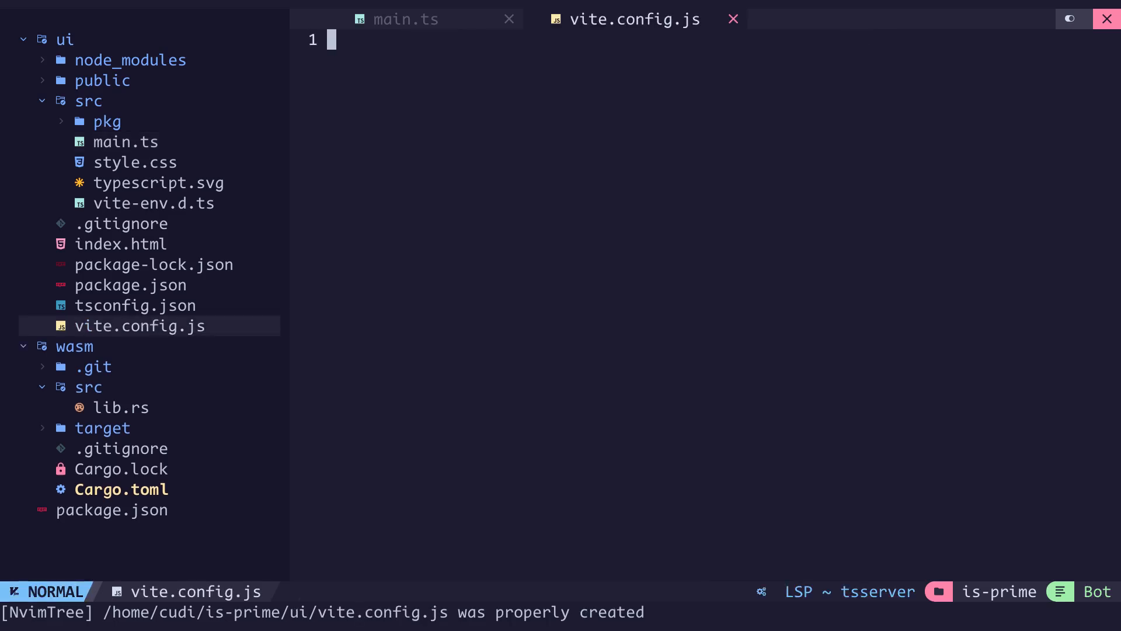
Write vite.config.js importing defineConfig and vite-plugin-wasm, export defineConfig, and dismiss the Hello World alert
text(import { defineConfig } from "vite";)
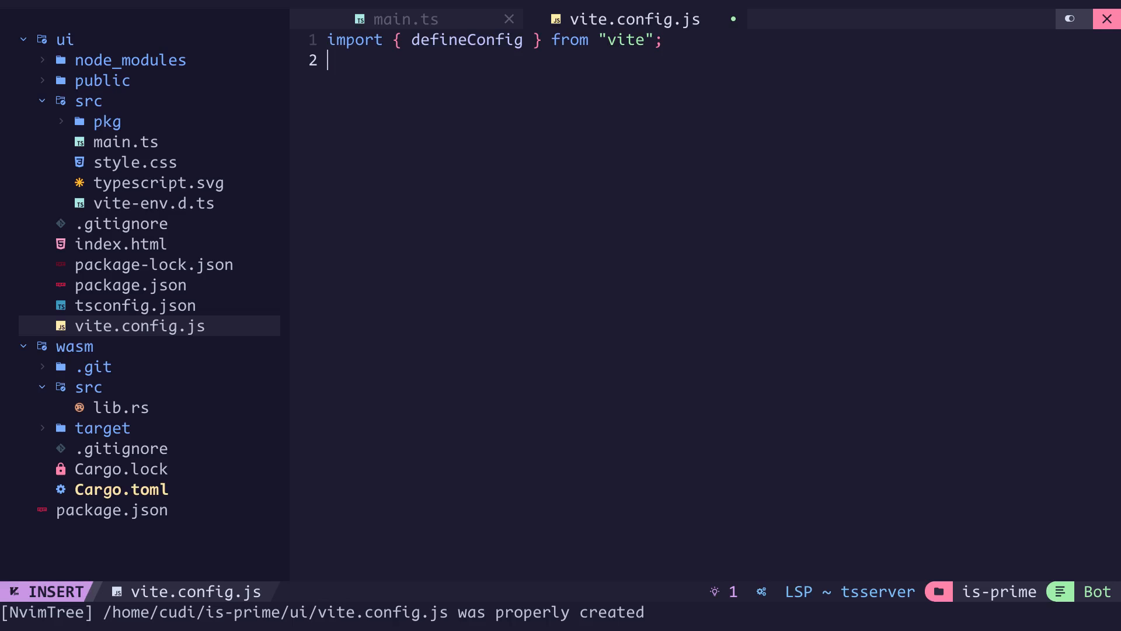
text(import wasm from "vite-plugin-wasm";)
text(import topLevelAwait from "vite-plugin-top-level-await)
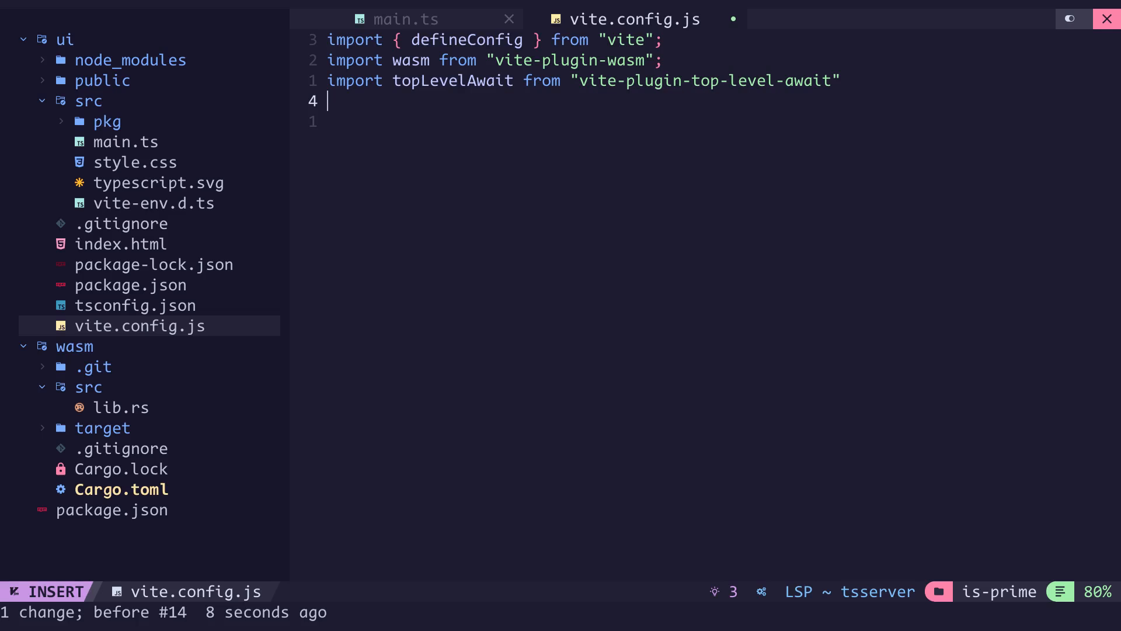
text(export default defineConfig()
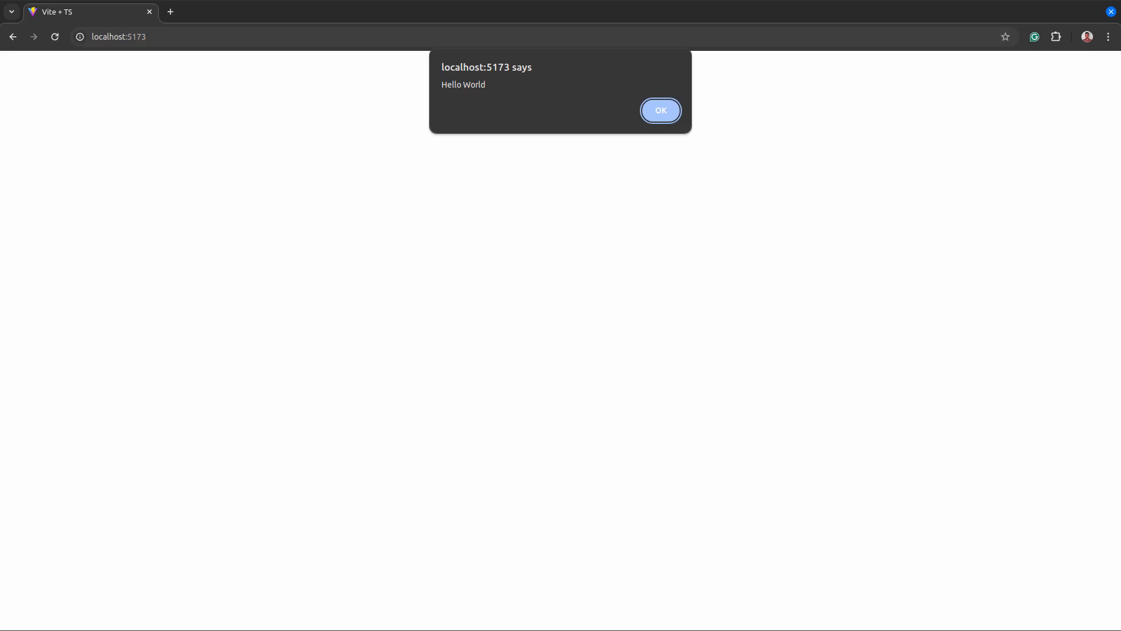
click(228, 12)
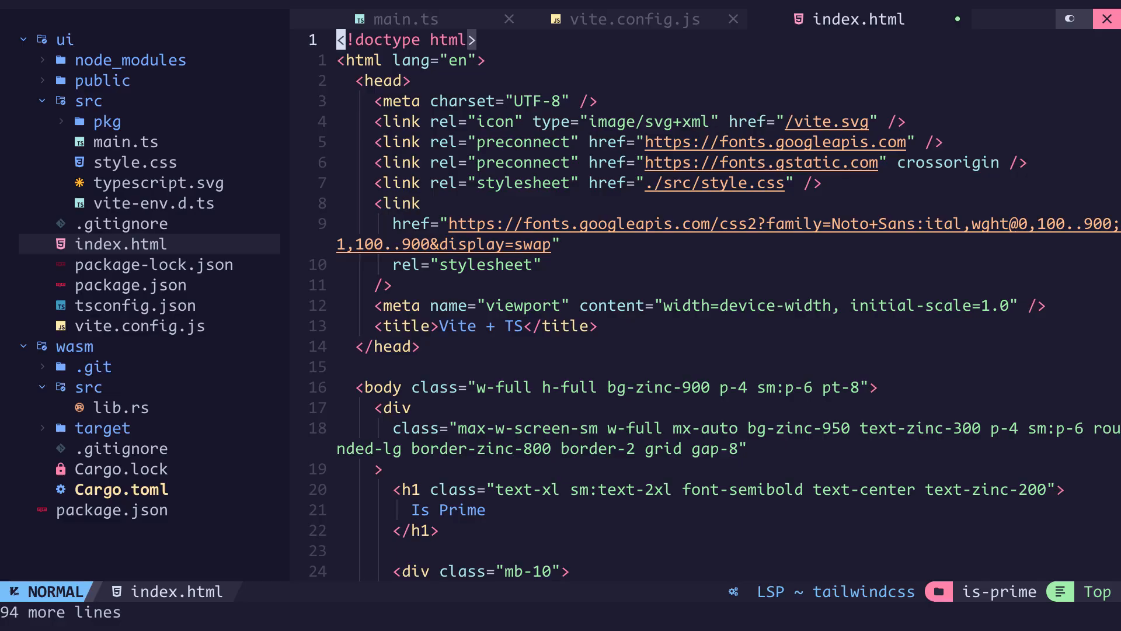
Install tailwindcss, postcss and autoprefixer from style.css's terminal and add postcss.config.js
click(134, 162)
text(npm install -D tailwindcss)
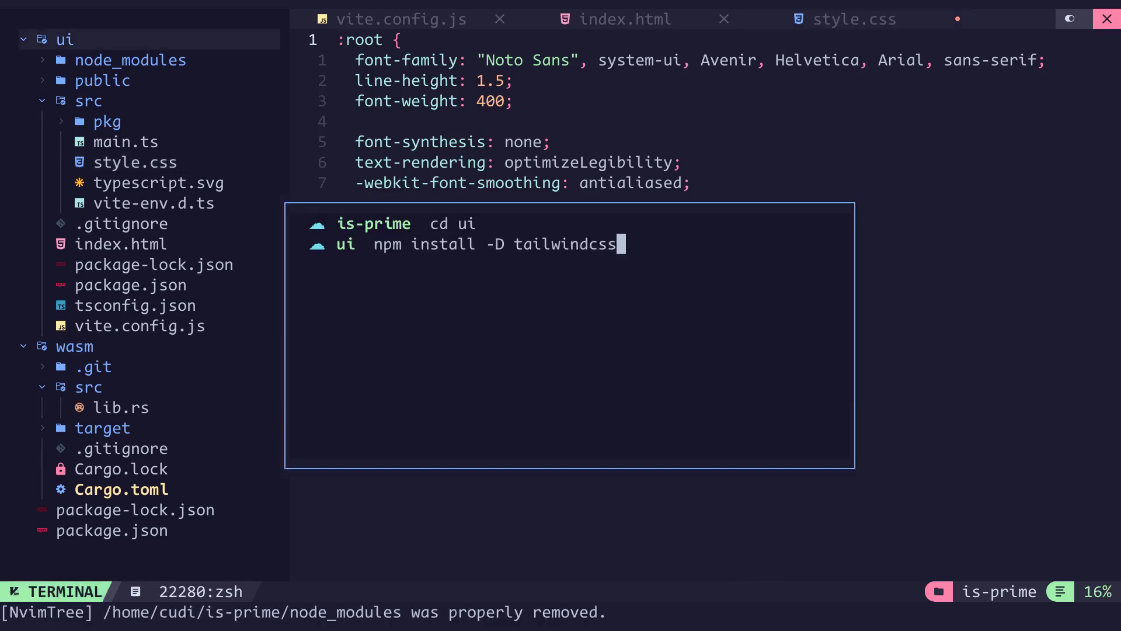
text(postcss autoprefixer)
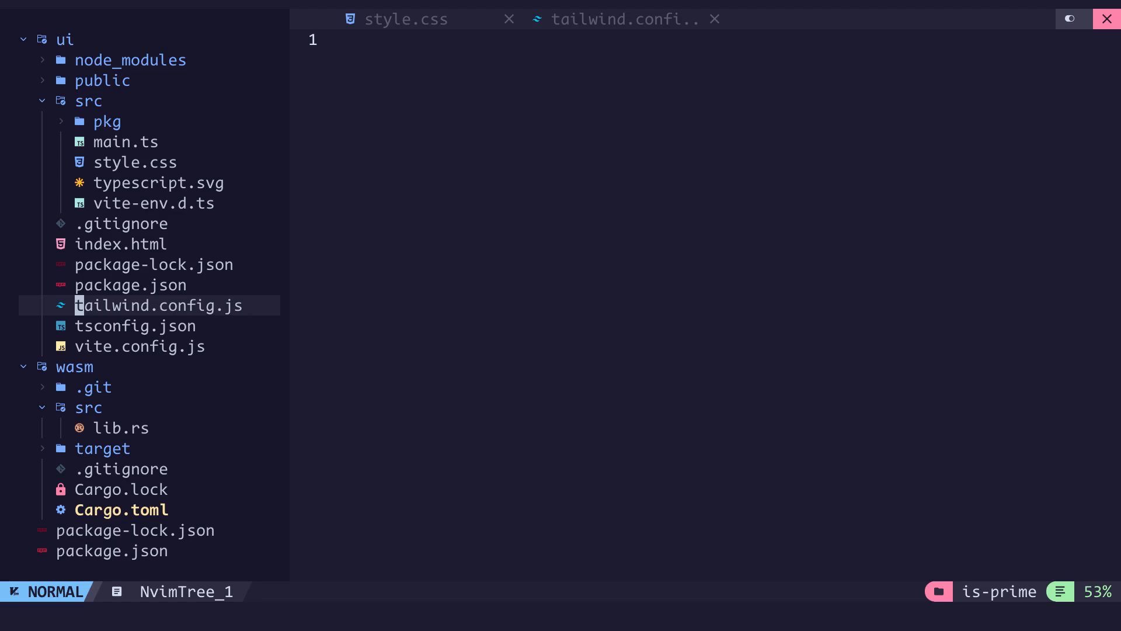
text(postcss.config.js)
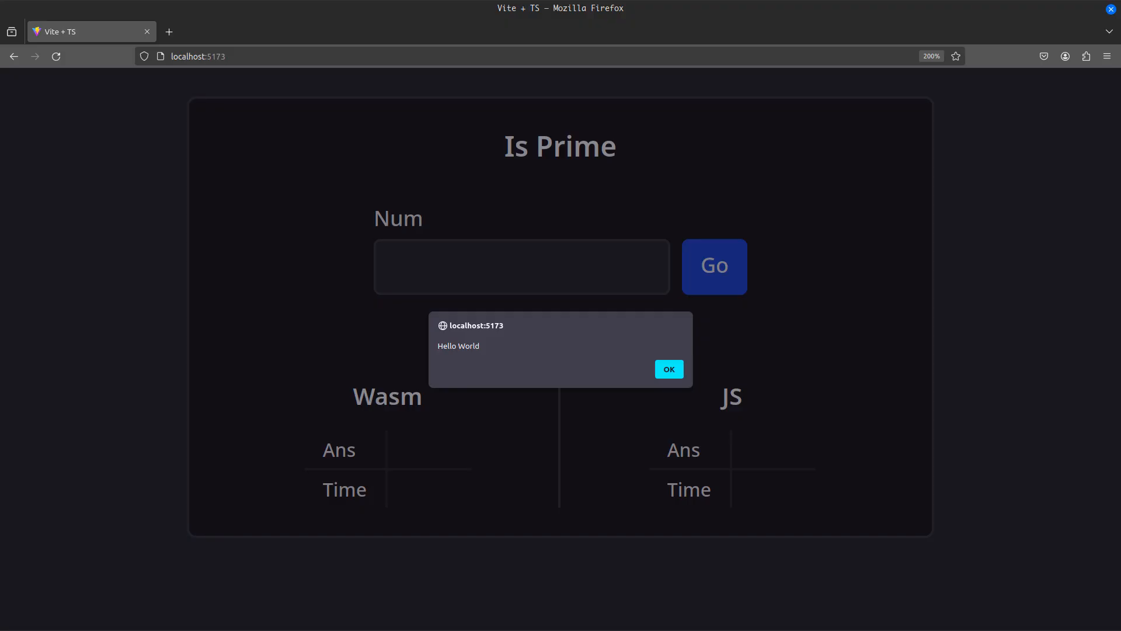
Dismiss the Hello World alert on the styled Is Prime page in Firefox
click(667, 368)
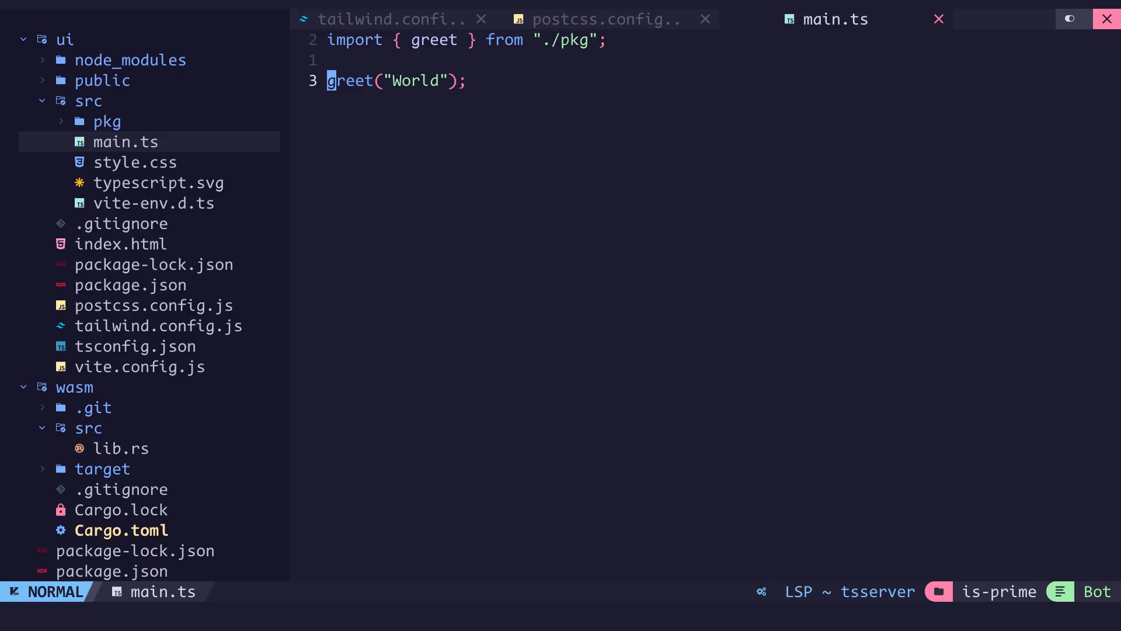
Start isPrime(num: number) in main.ts, rejecting non-integers and num <= 1, with i = 2
text(function isPrime(num: number) {)
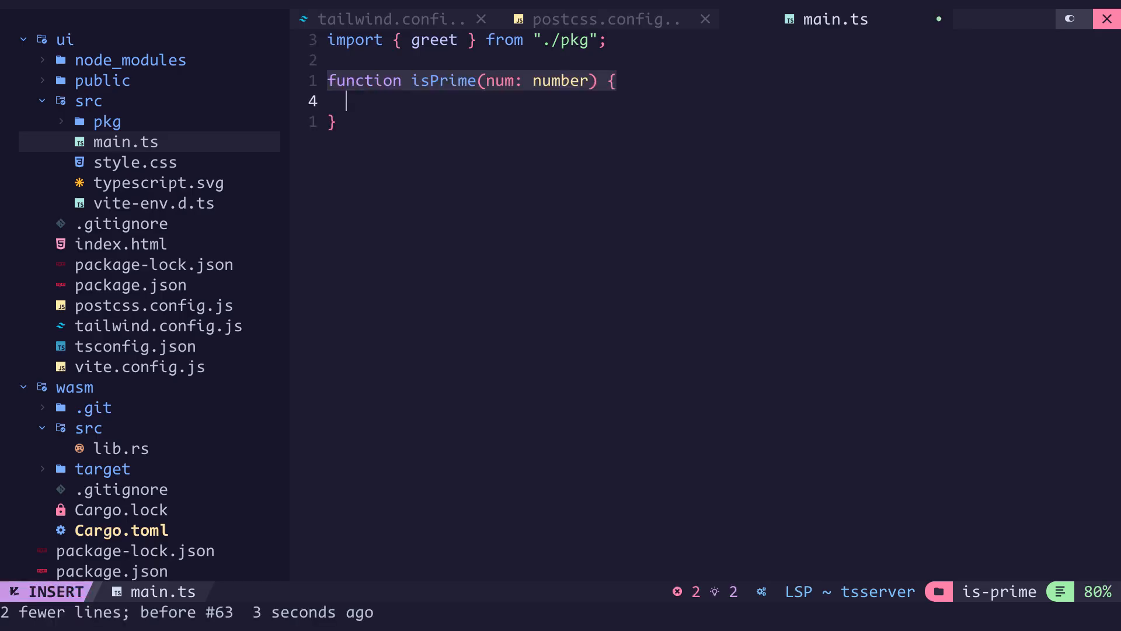
text(if(!Number.isInteger(num)))
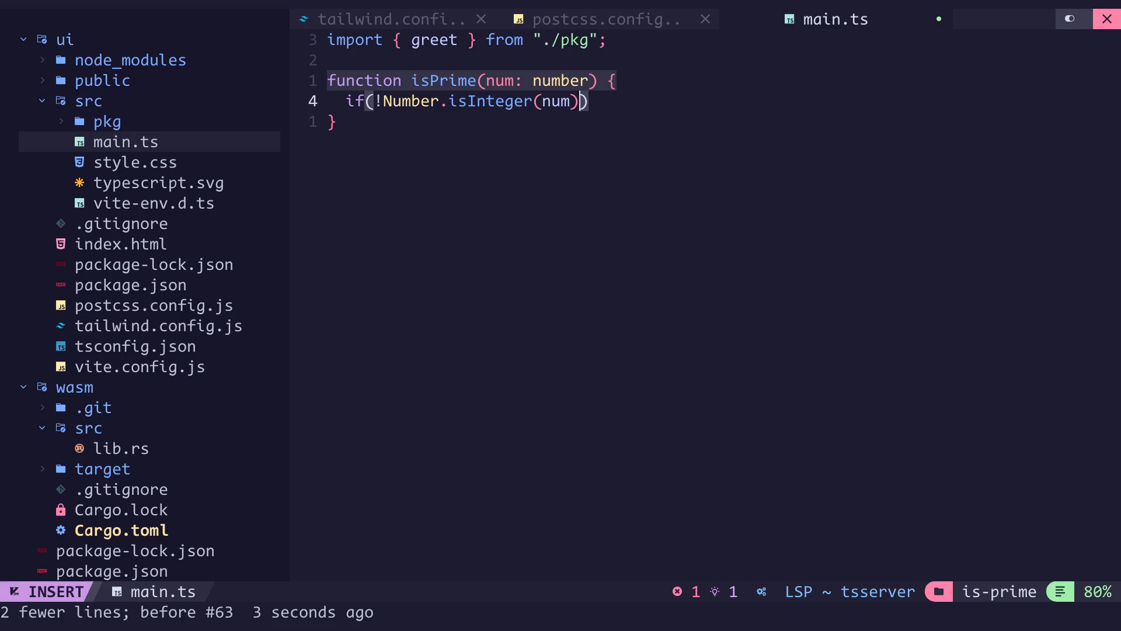
text(|| num <= 1)
text(return false)
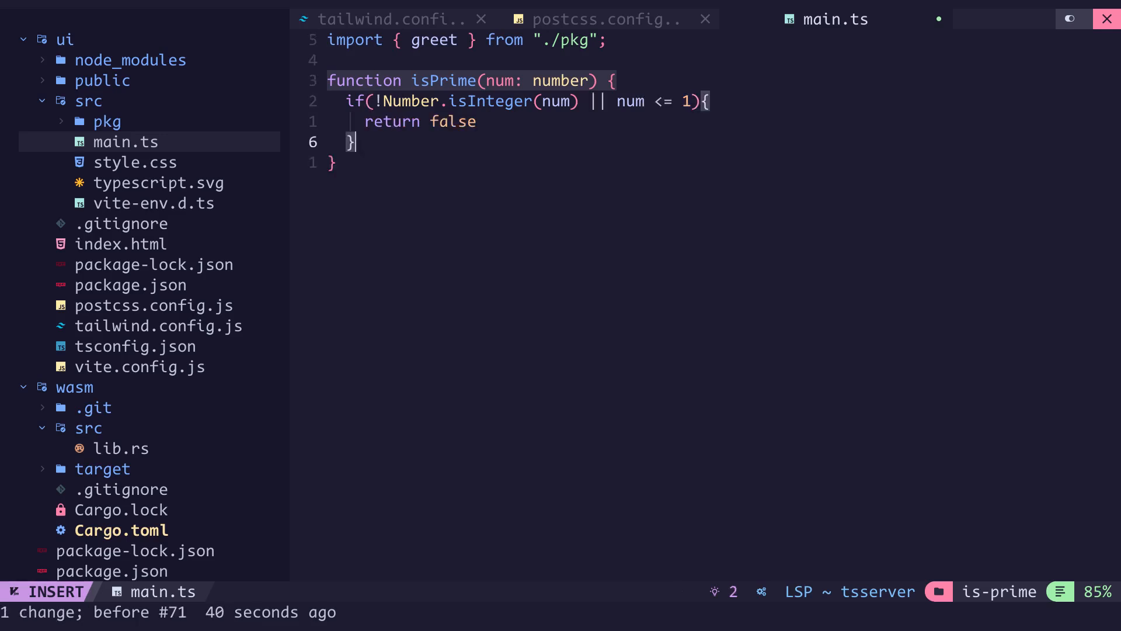
text(let i = 2;)
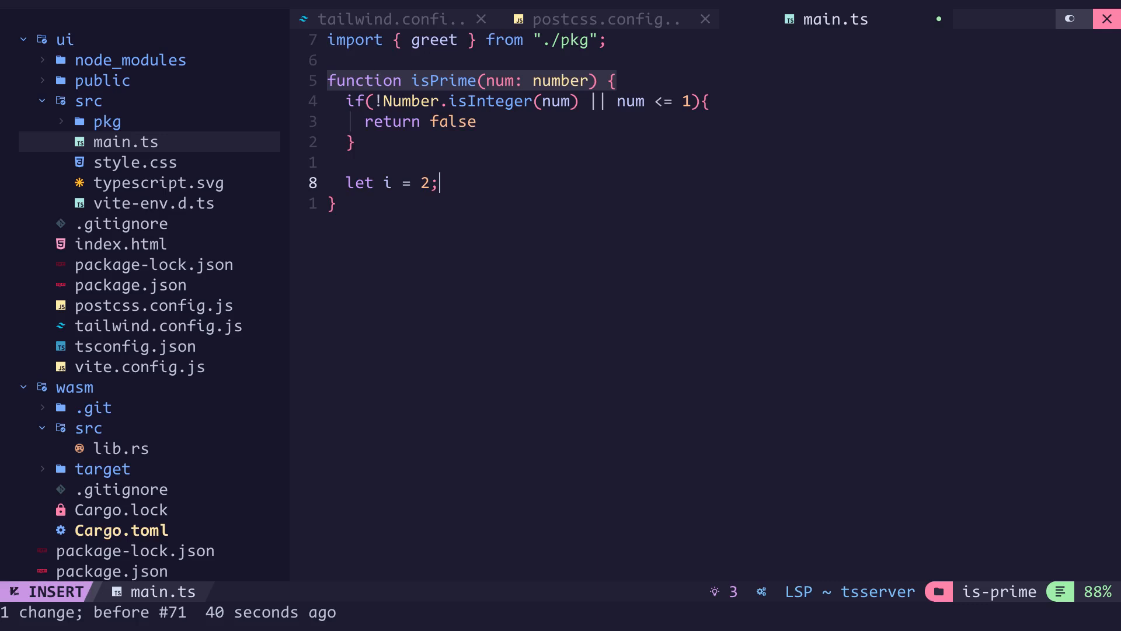
Add a while (i * i <= num) loop checking if num % i == 0
text(while()
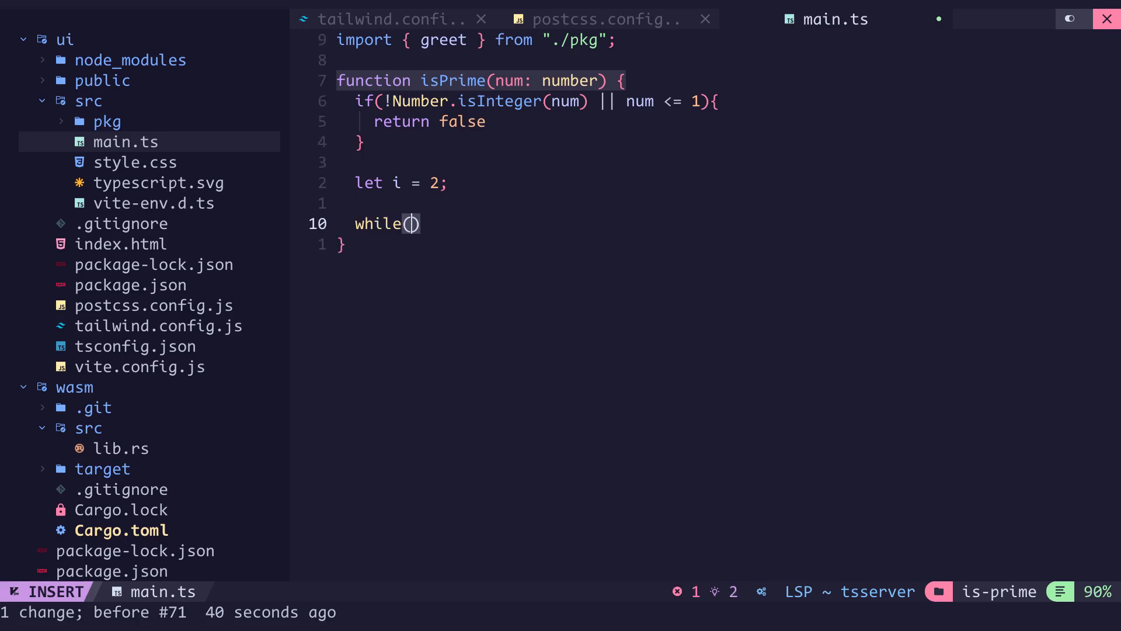
text(i * i <= num)
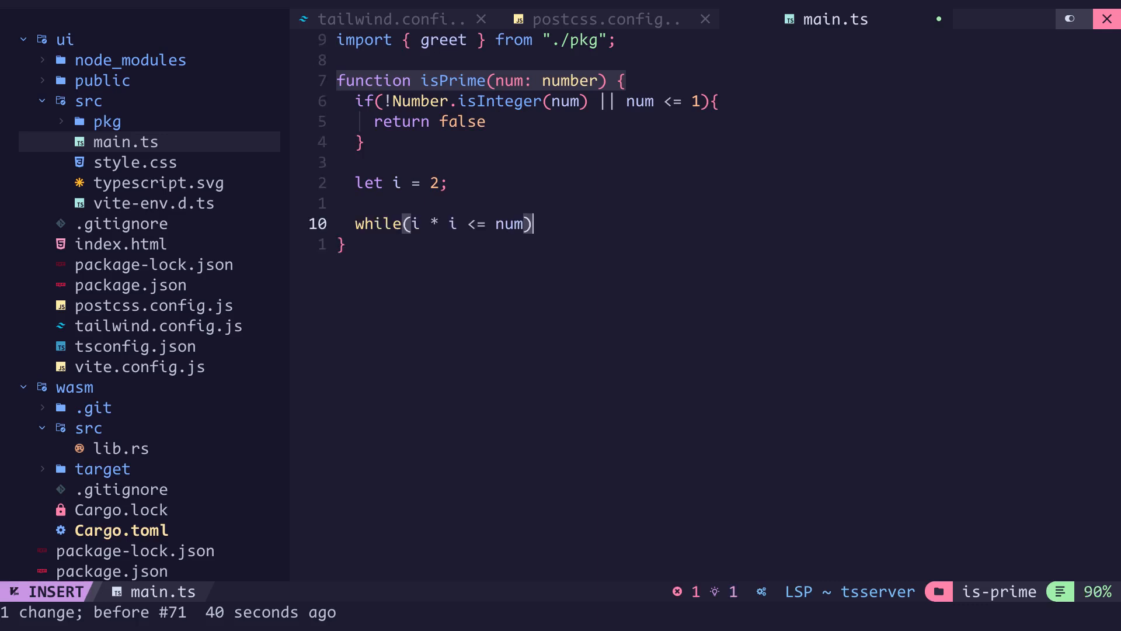
text({)
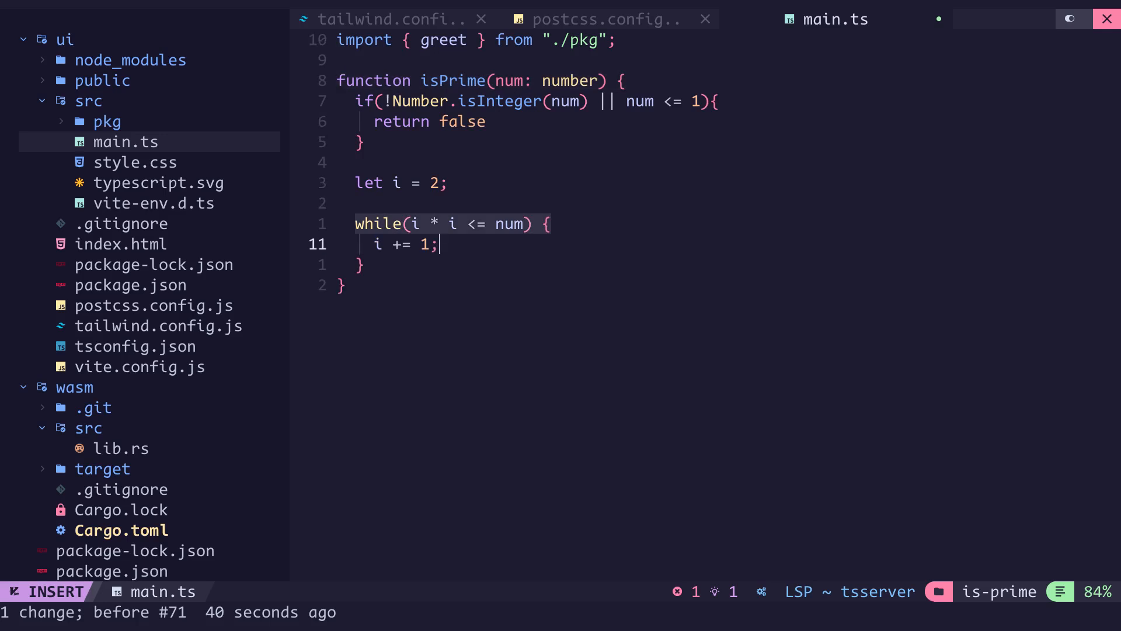
text(if (num % i == 0))
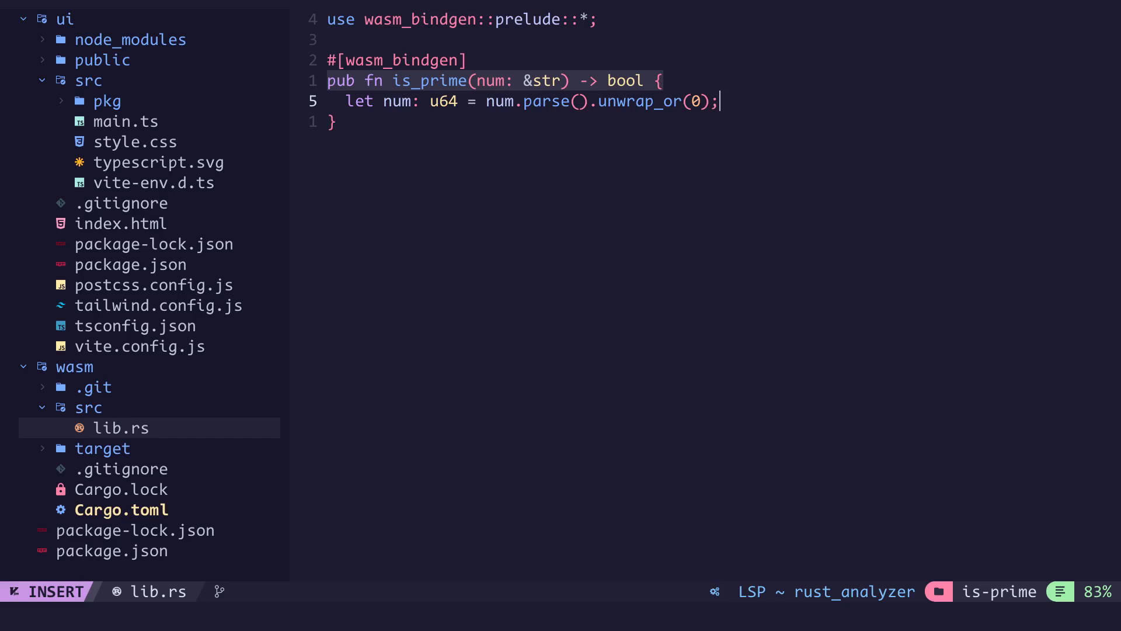
Leave insert mode and scroll up through lib.rs's is_prime code
key(Escape)
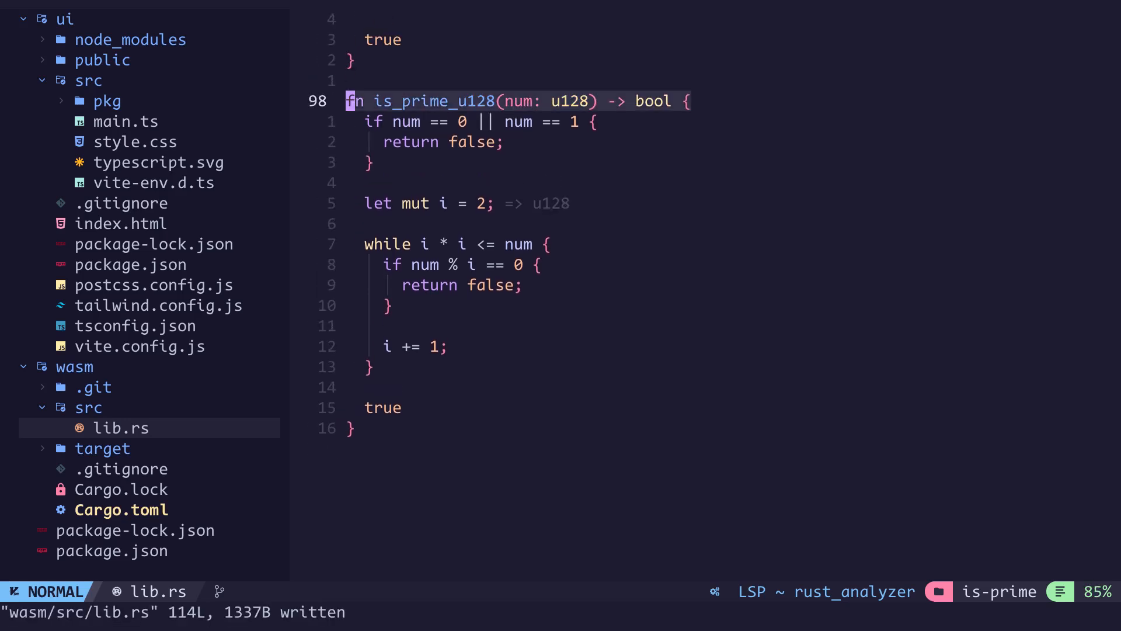
scroll(up, 3)
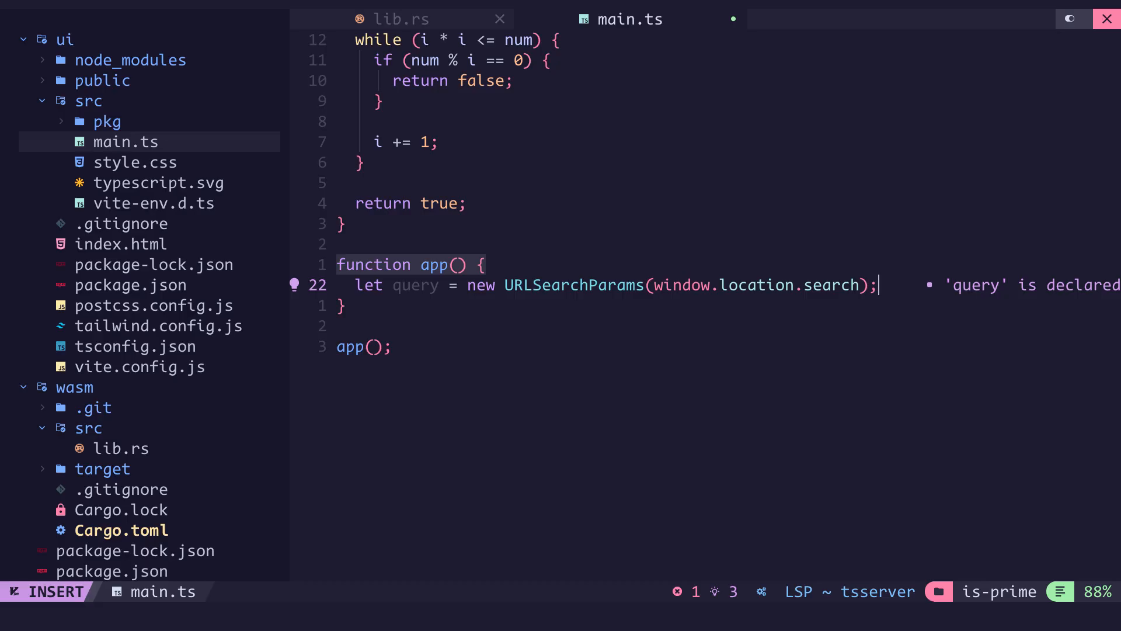
In app(), trim the num query value, return when undefined, and get the jsTime element
text(let num = query.get("num")?.trim();)
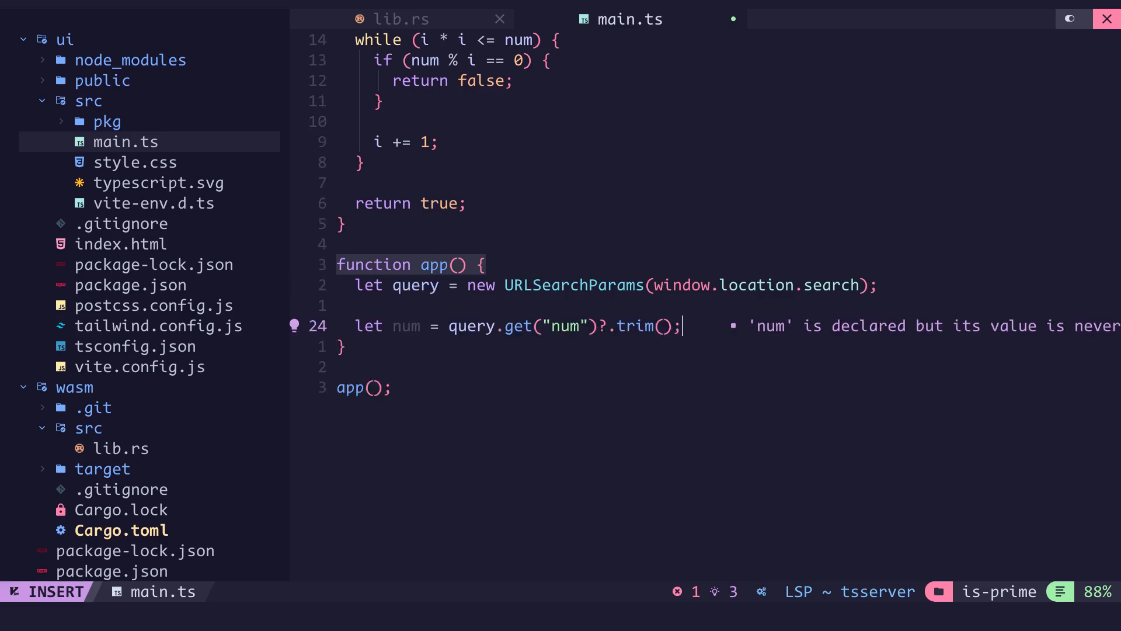
text(if (num === undefined) return;)
text(let jsAnsElem = document.getElementById("jsAns")!;)
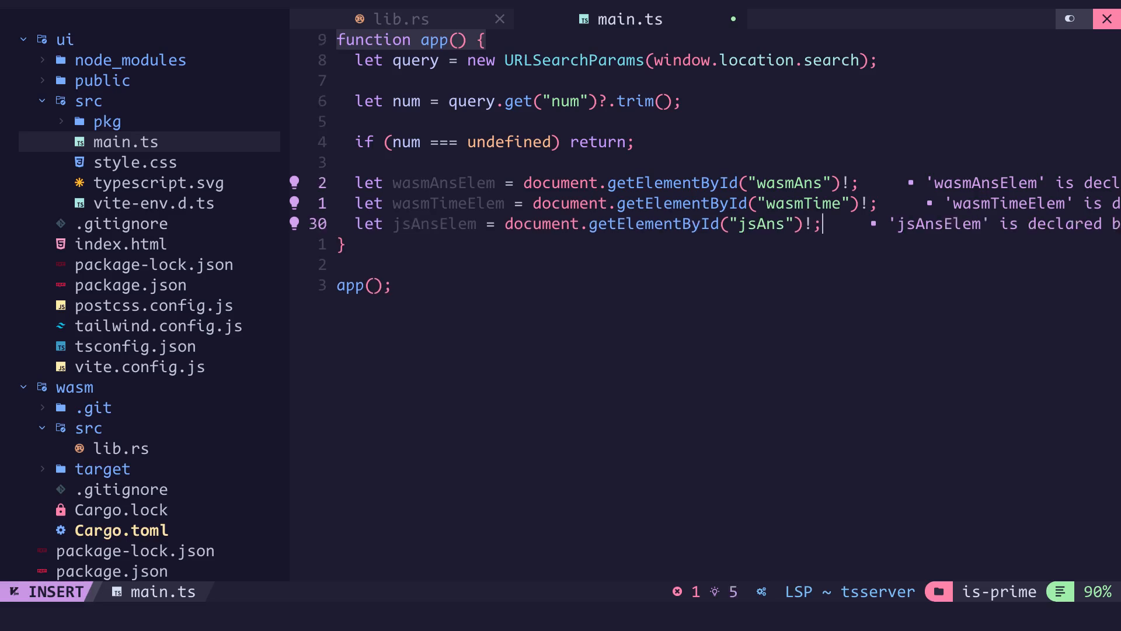
text(let jsTimeElem = document.getElementById("jsTime")!;)
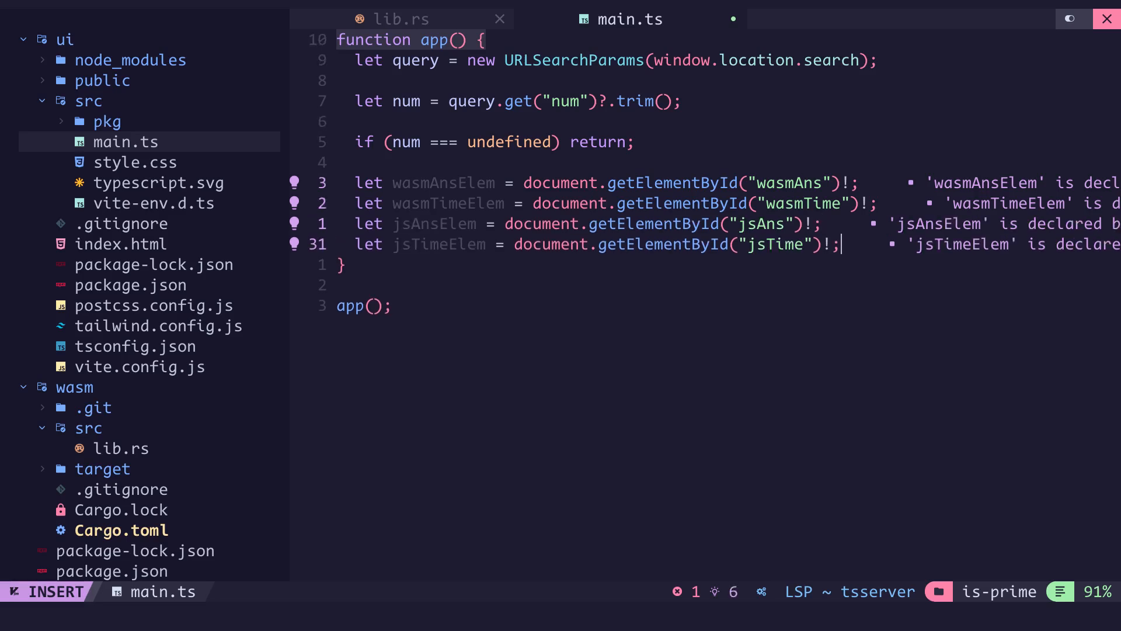